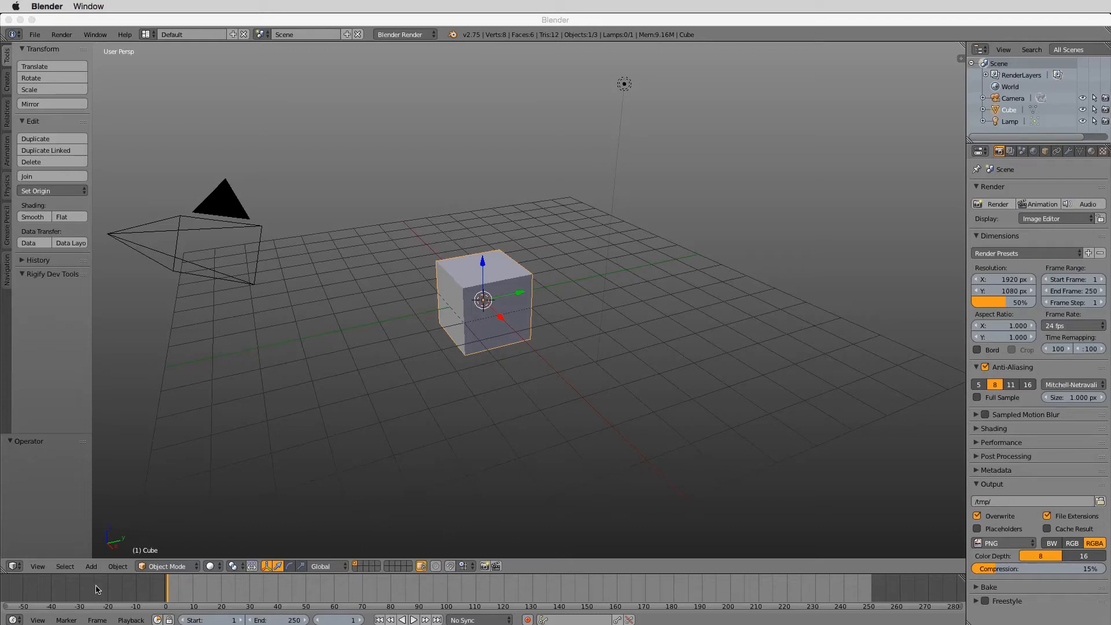
Split the default scene's 3D viewport into two side-by-side 3D View areas.
left_click(234, 588)
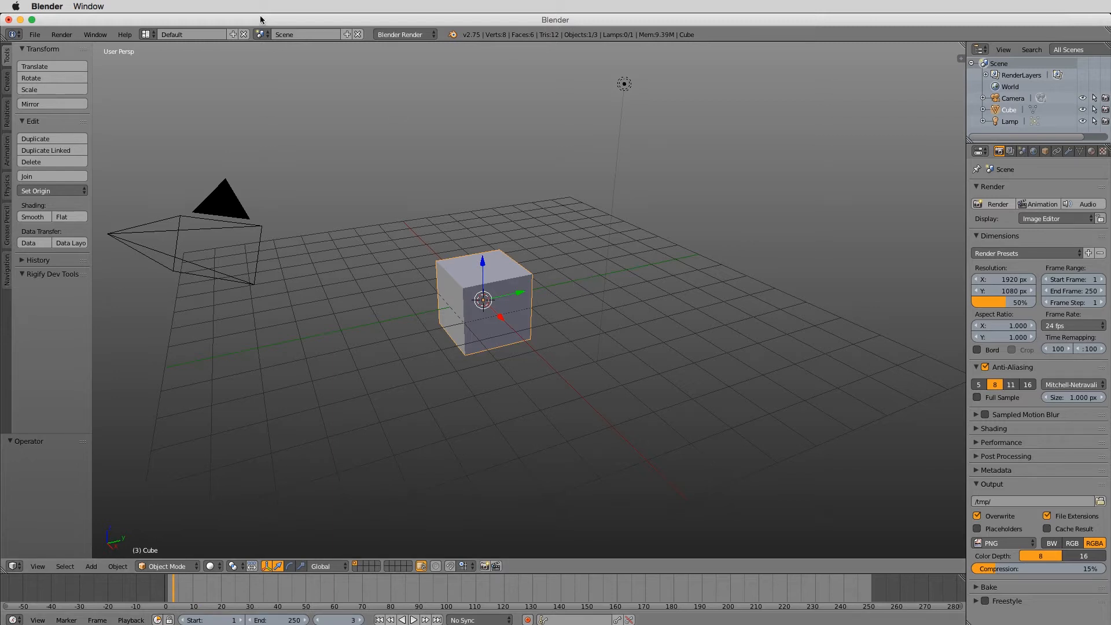
mouse_move(7, 573)
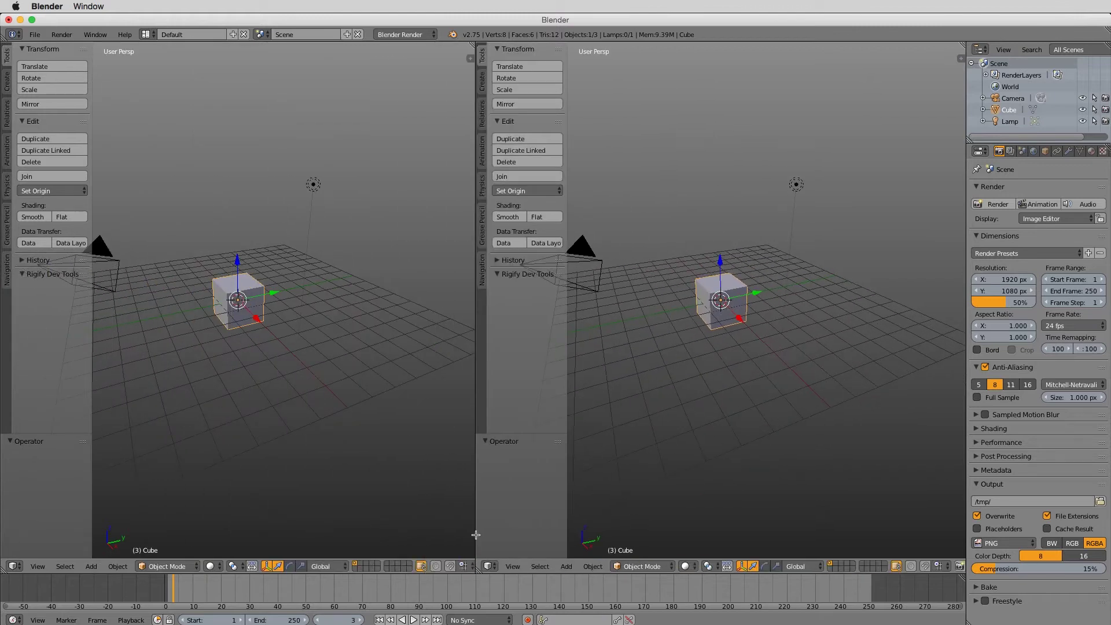
mouse_move(424, 371)
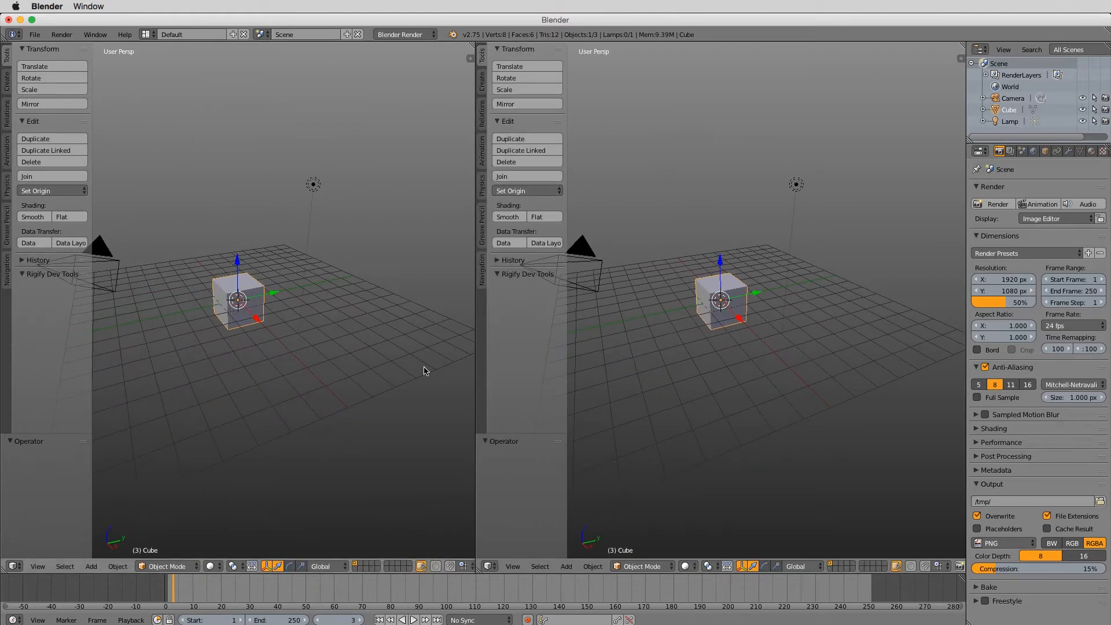
mouse_move(397, 275)
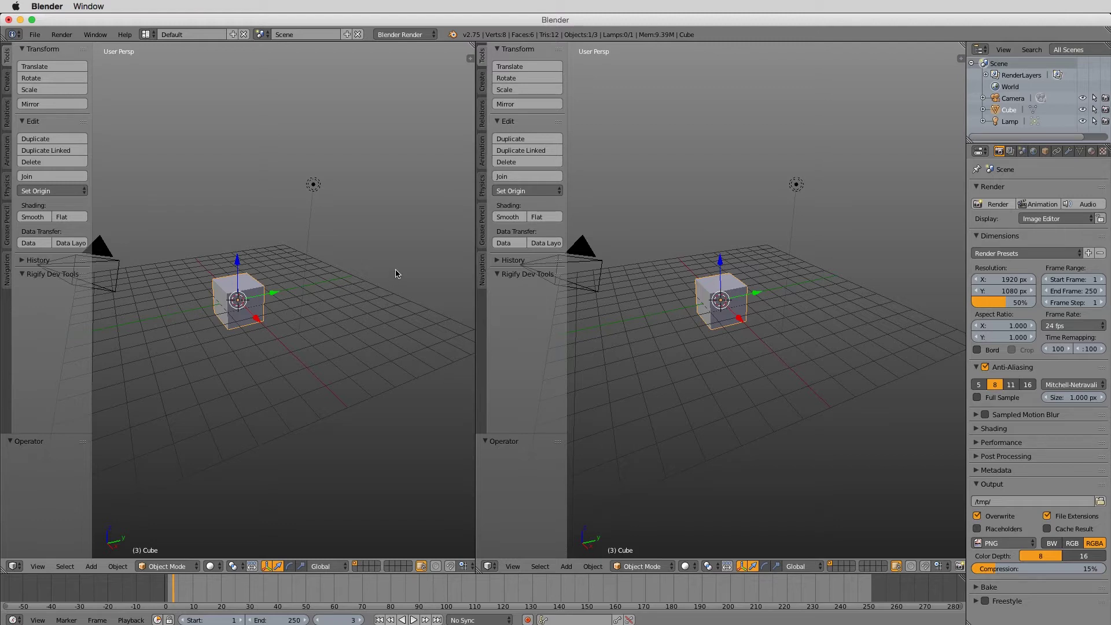
mouse_move(151, 541)
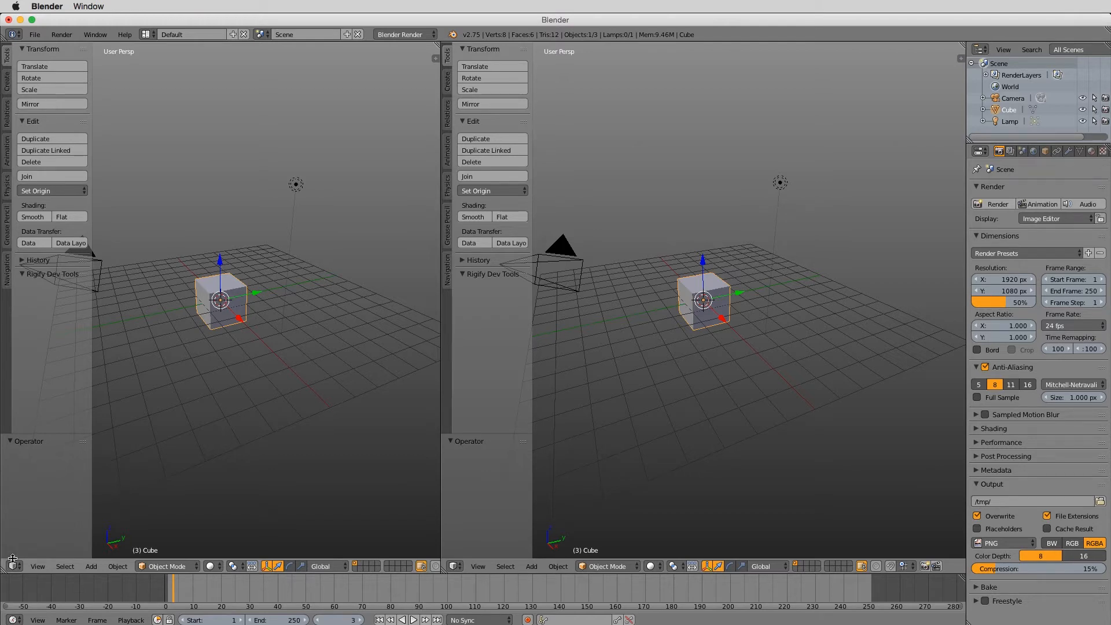
mouse_move(11, 566)
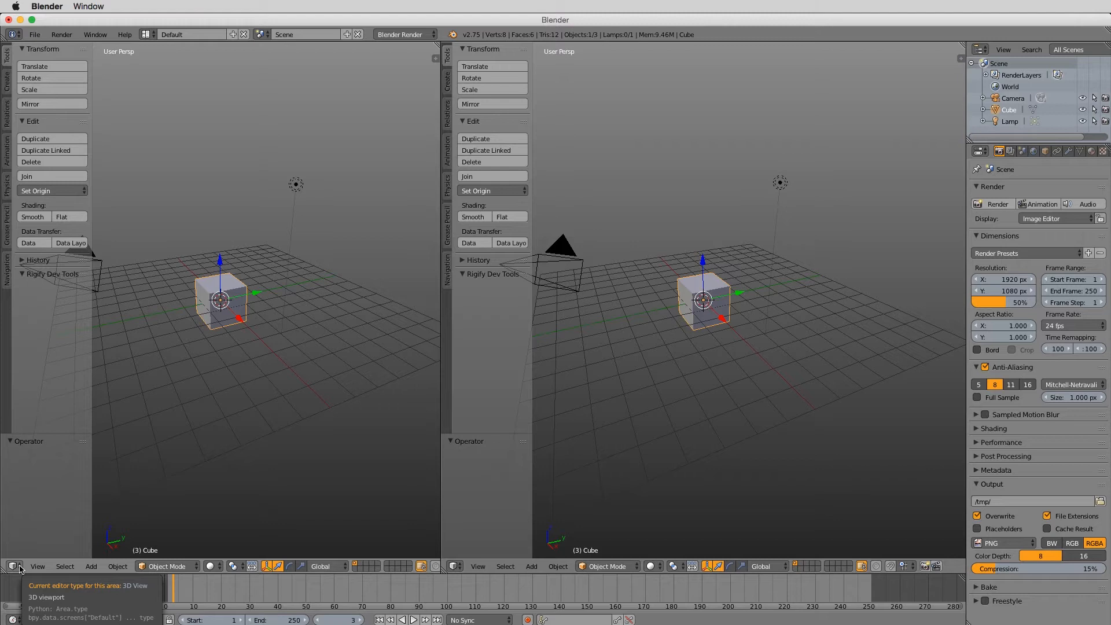
Switch the left area to a Text Editor and load the exported tracking .py script.
left_click(11, 566)
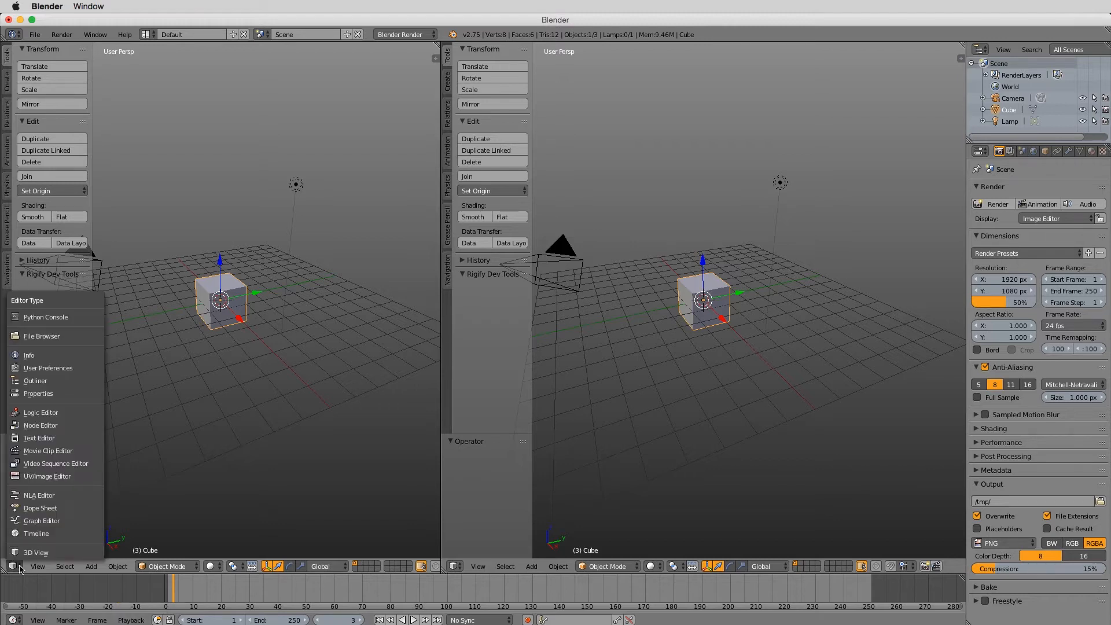
mouse_move(41, 425)
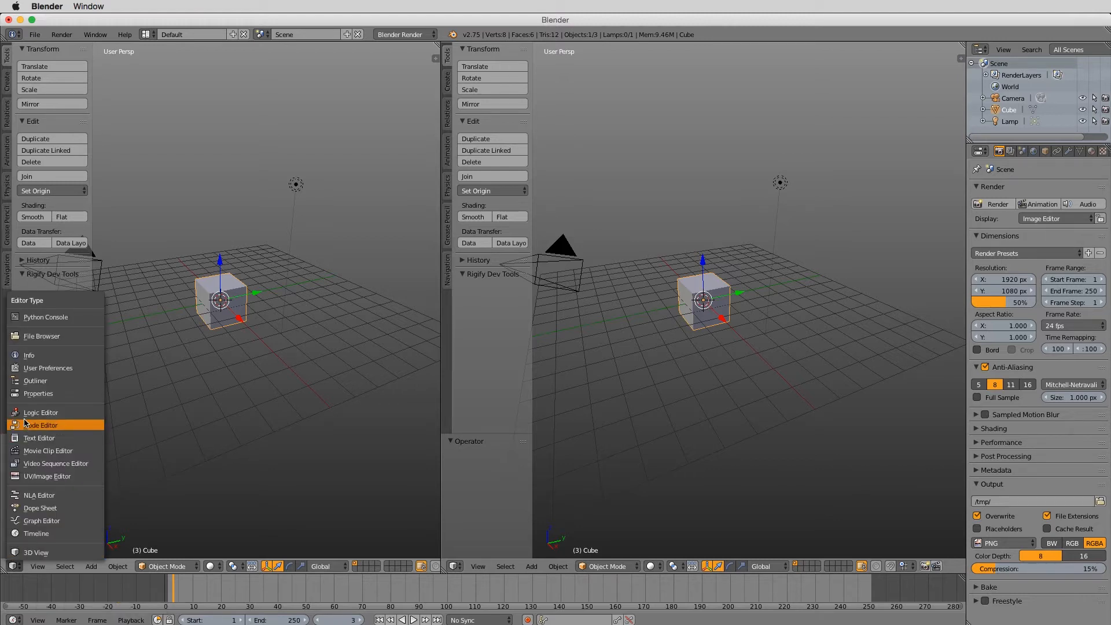
mouse_move(41, 335)
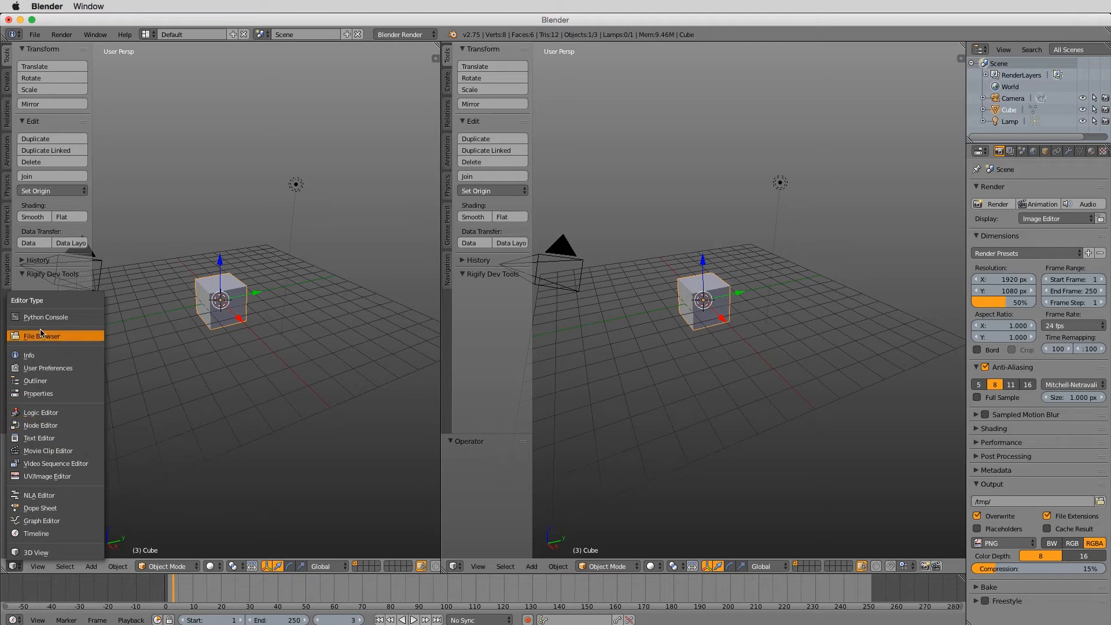
mouse_move(40, 425)
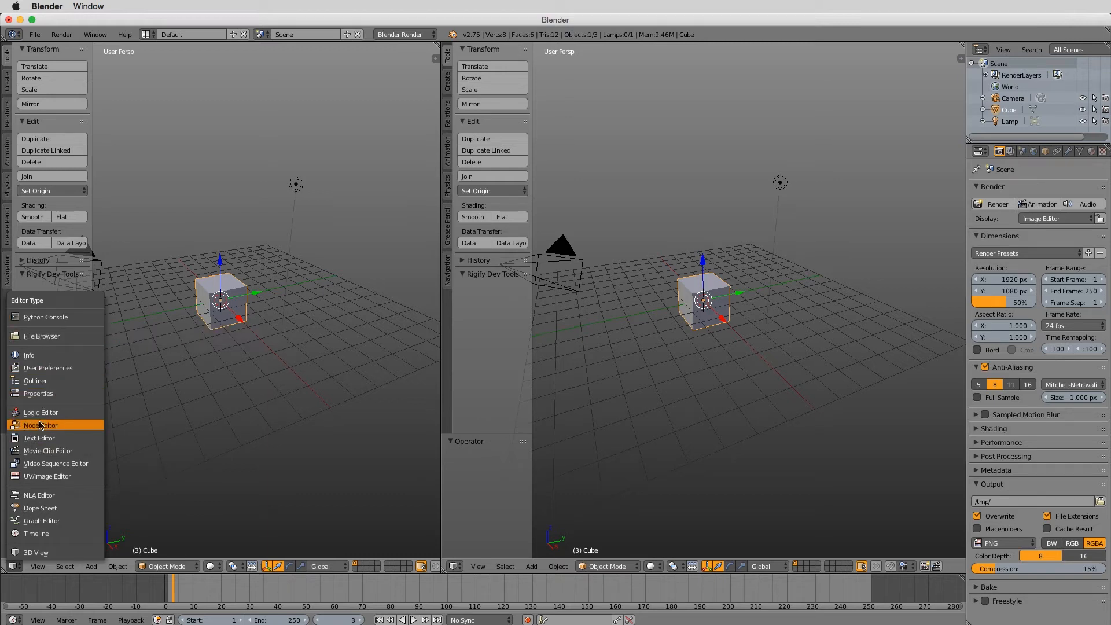
left_click(39, 438)
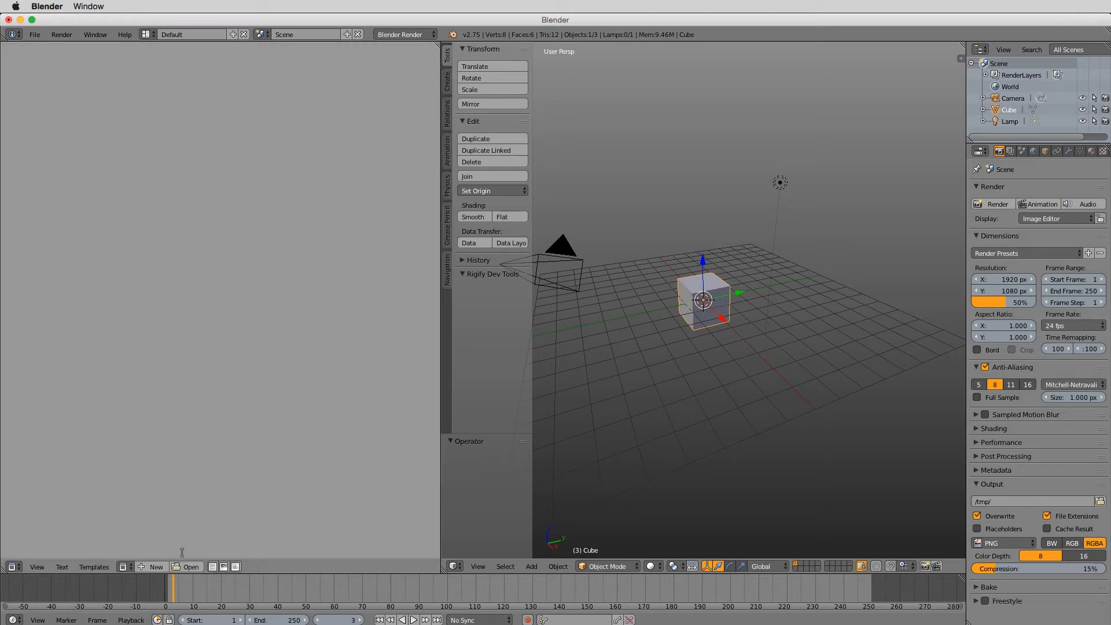
left_click(188, 566)
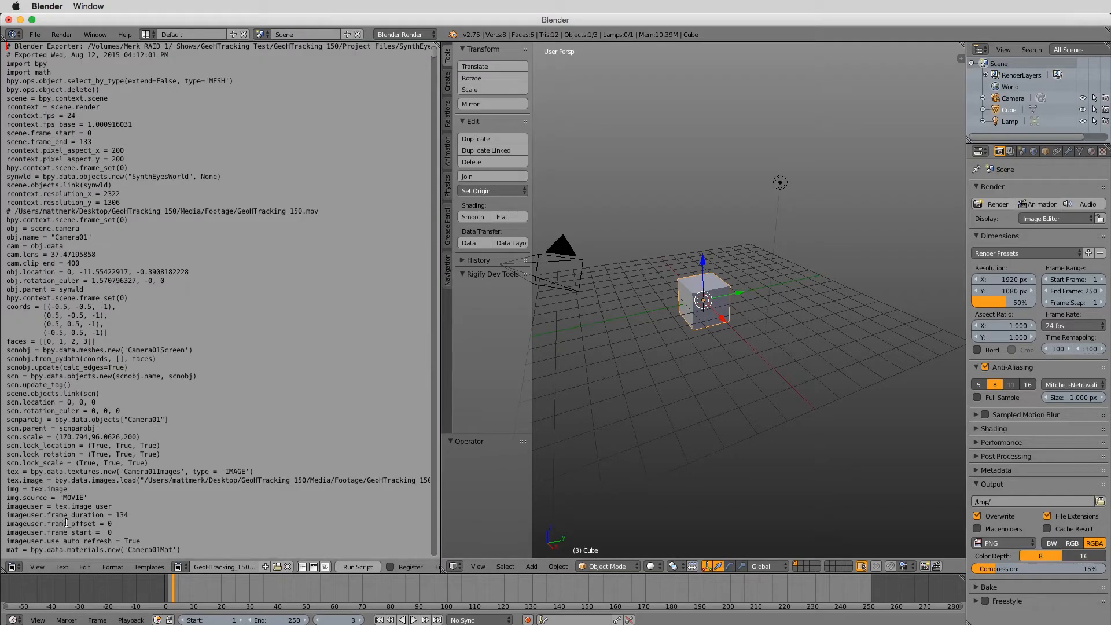
Run the script via Text > Run Script, then scrub several frames to check the track.
left_click(62, 566)
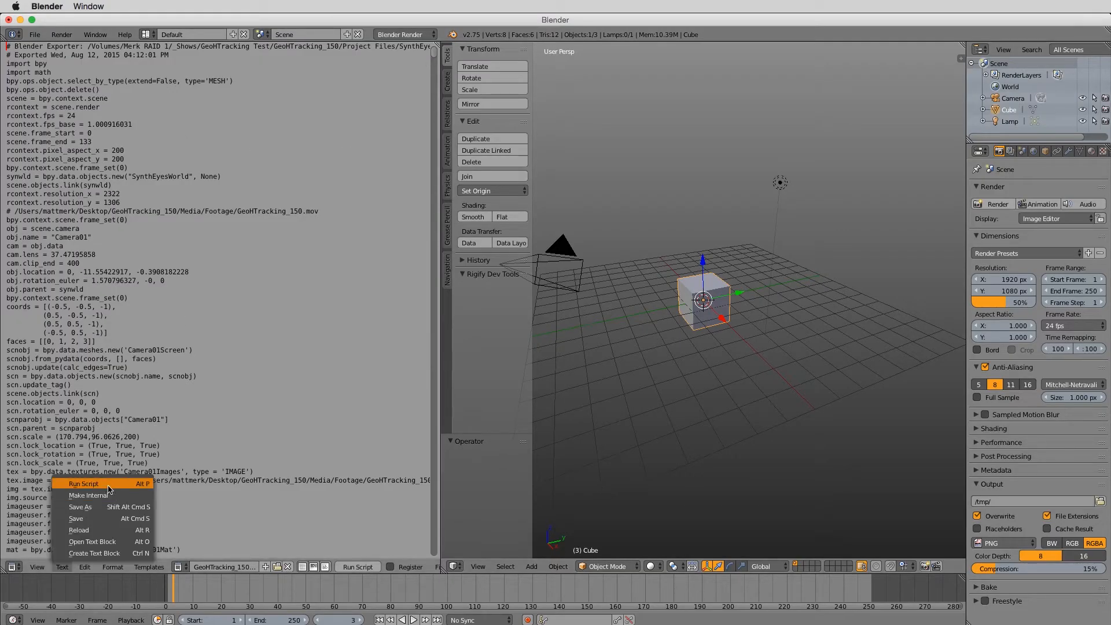
left_click(83, 484)
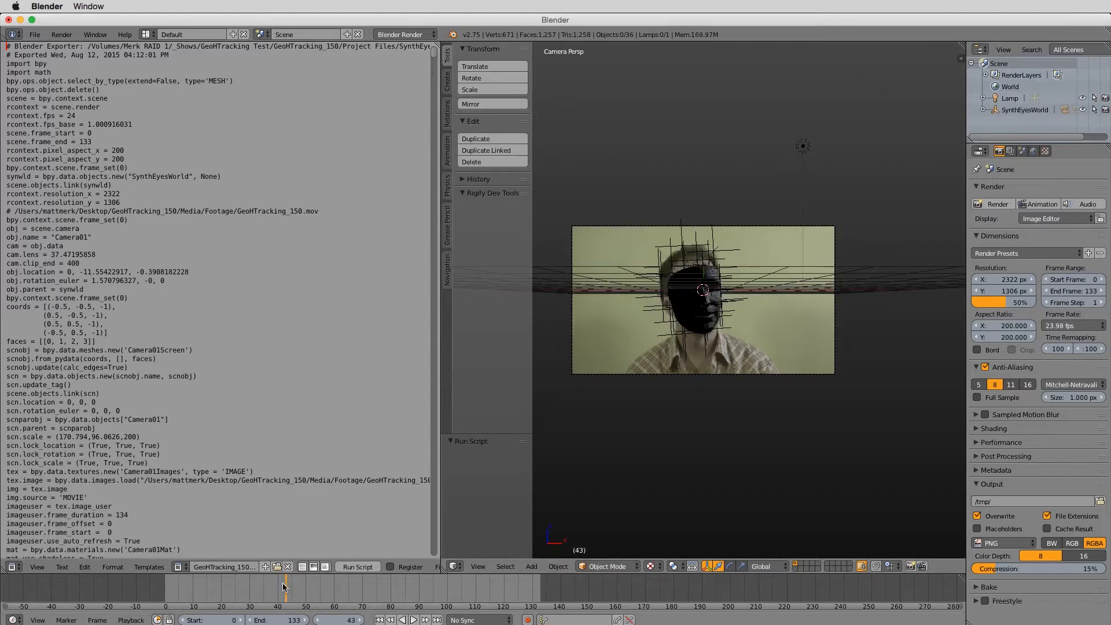
left_click(283, 588)
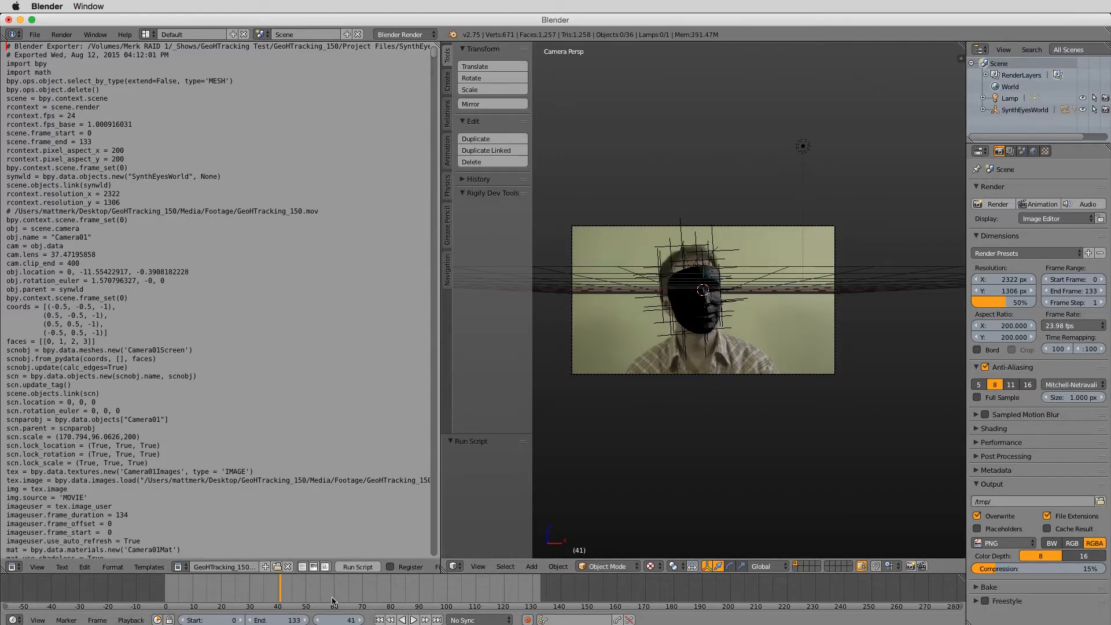
left_click(361, 608)
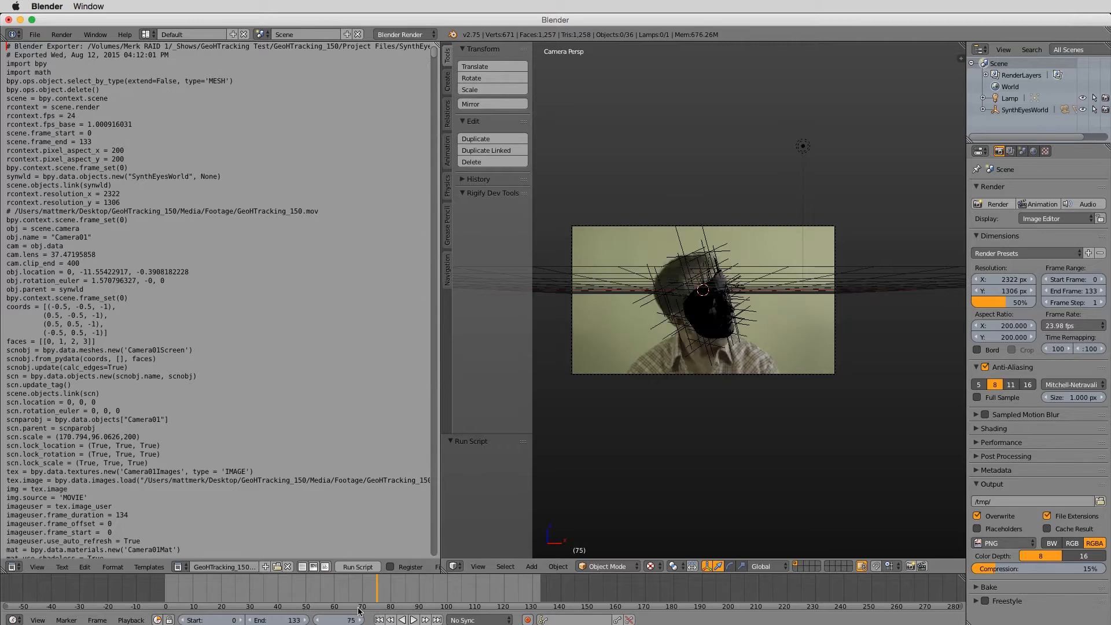
left_click(371, 618)
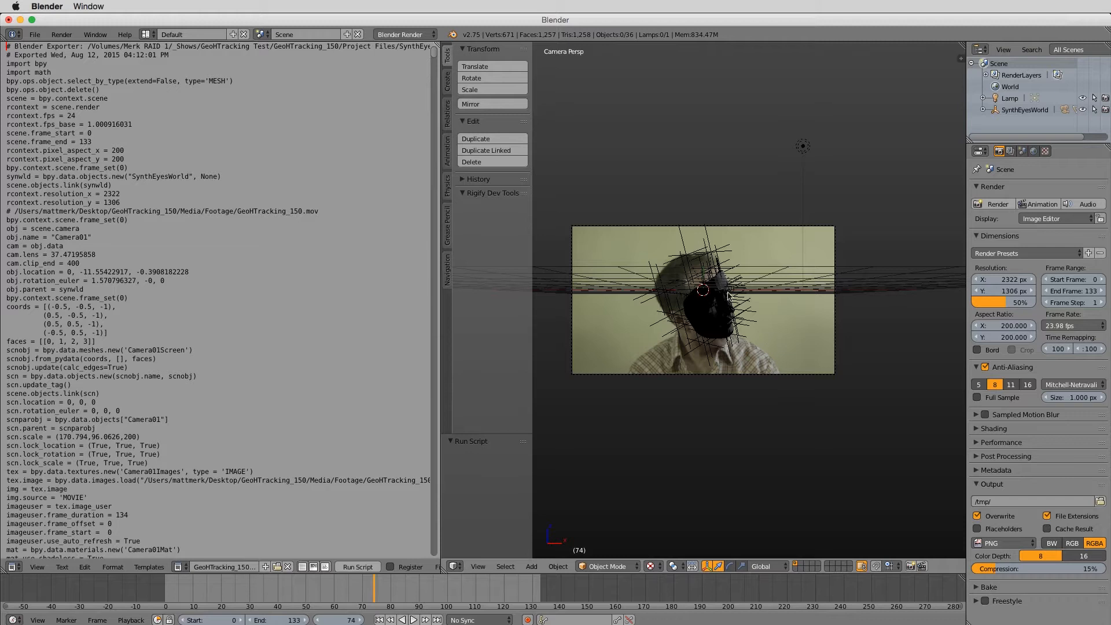
mouse_move(622, 516)
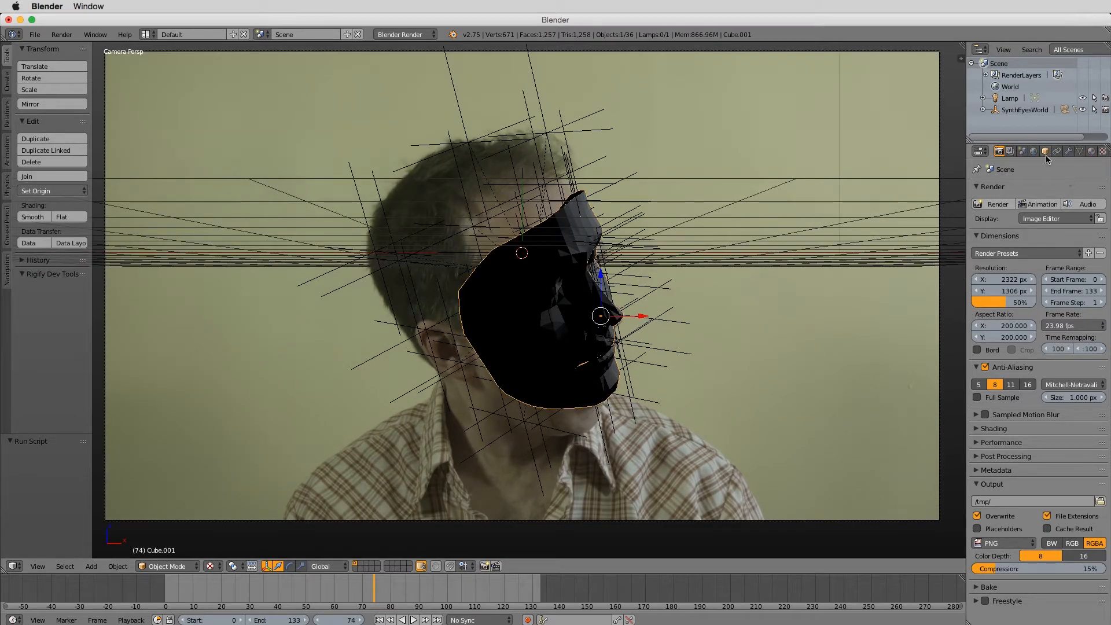
Set the face mesh's object display type to Wire so it draws as a wireframe.
left_click(1044, 151)
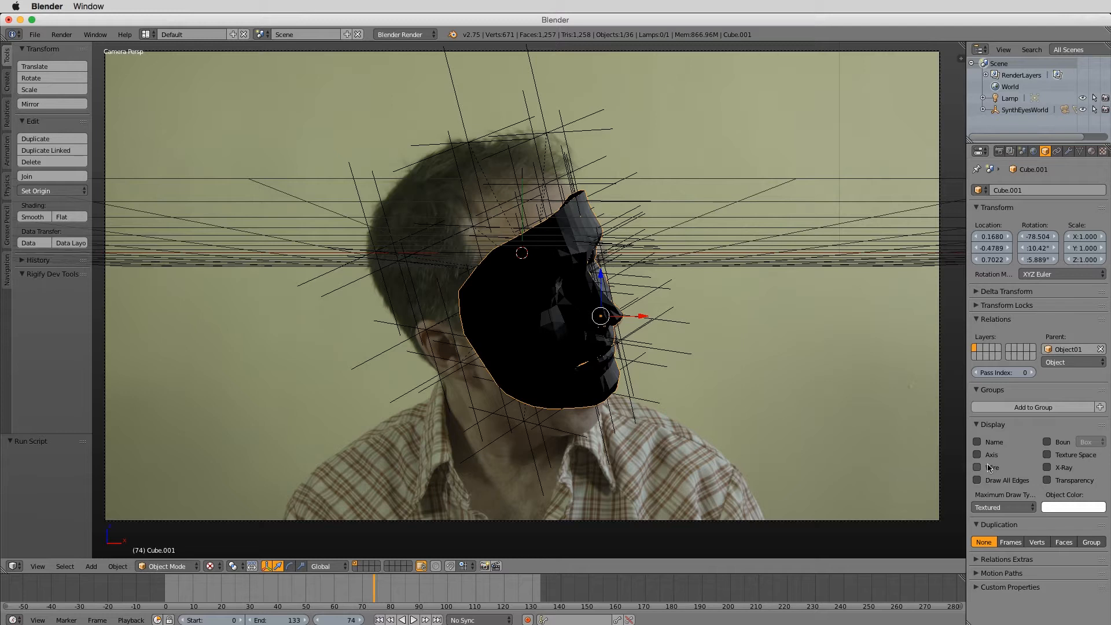
left_click(1001, 507)
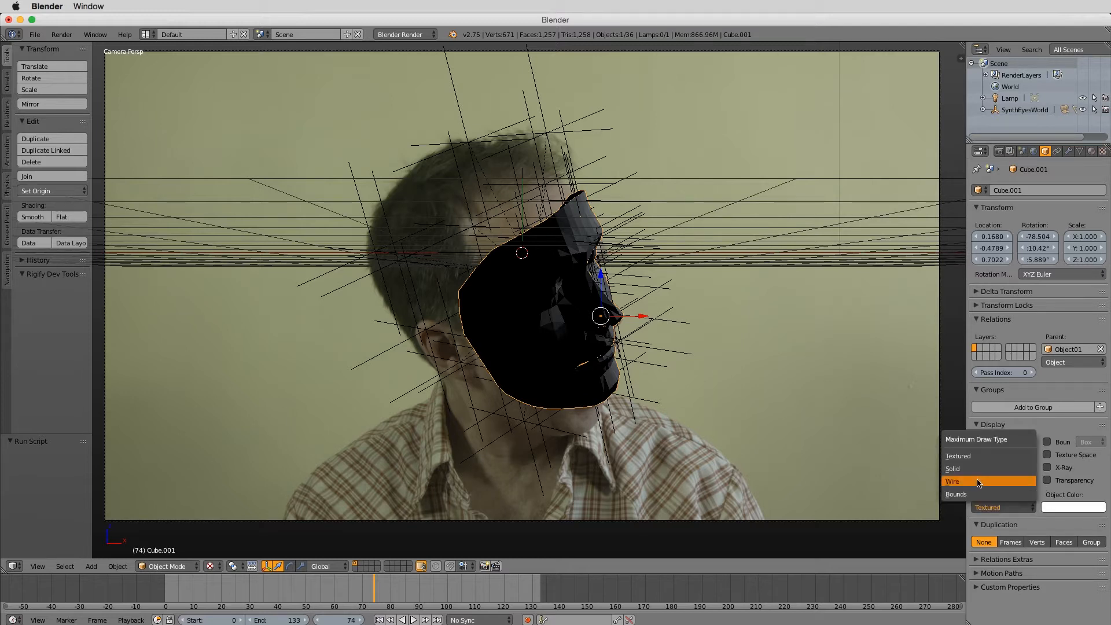
left_click(973, 482)
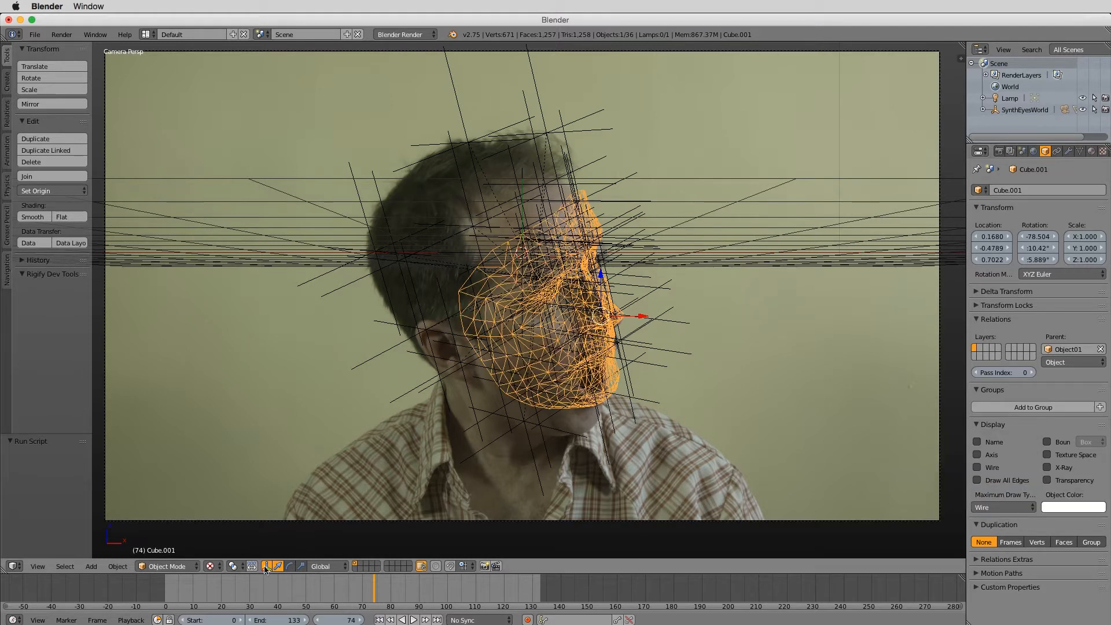
Scrub between earlier and later frames to compare how the mesh fits the head.
left_click(352, 588)
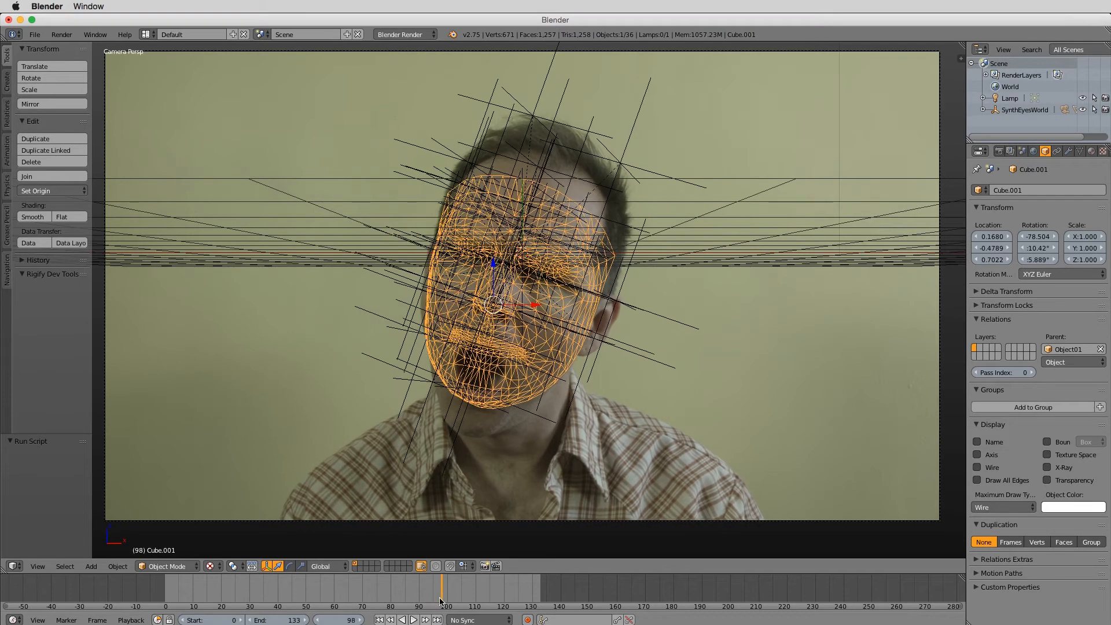
left_click(361, 591)
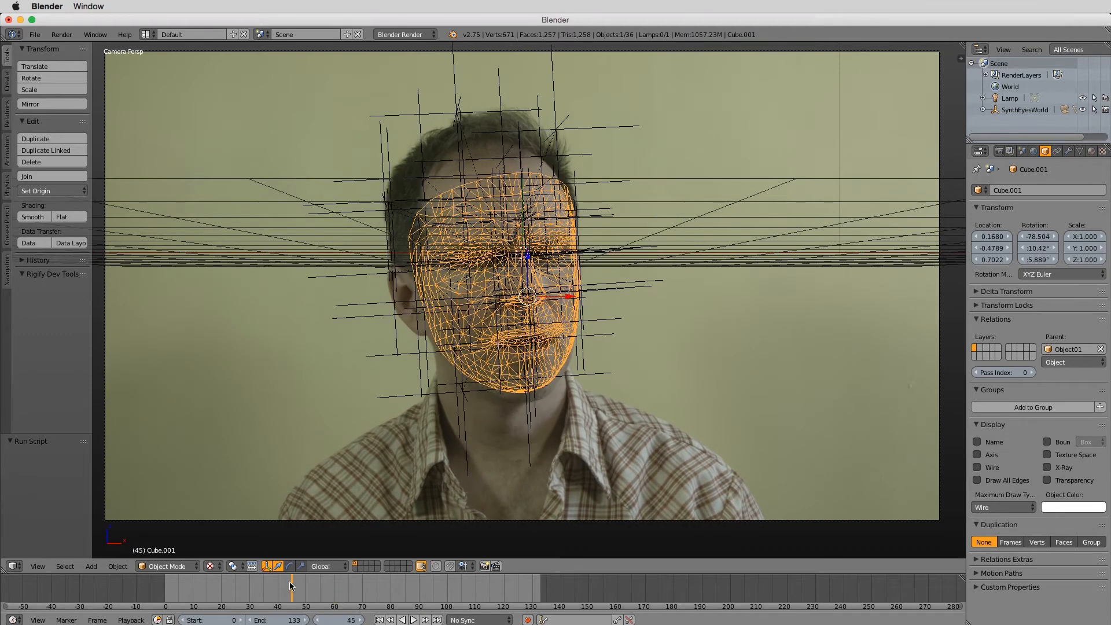
left_click(437, 587)
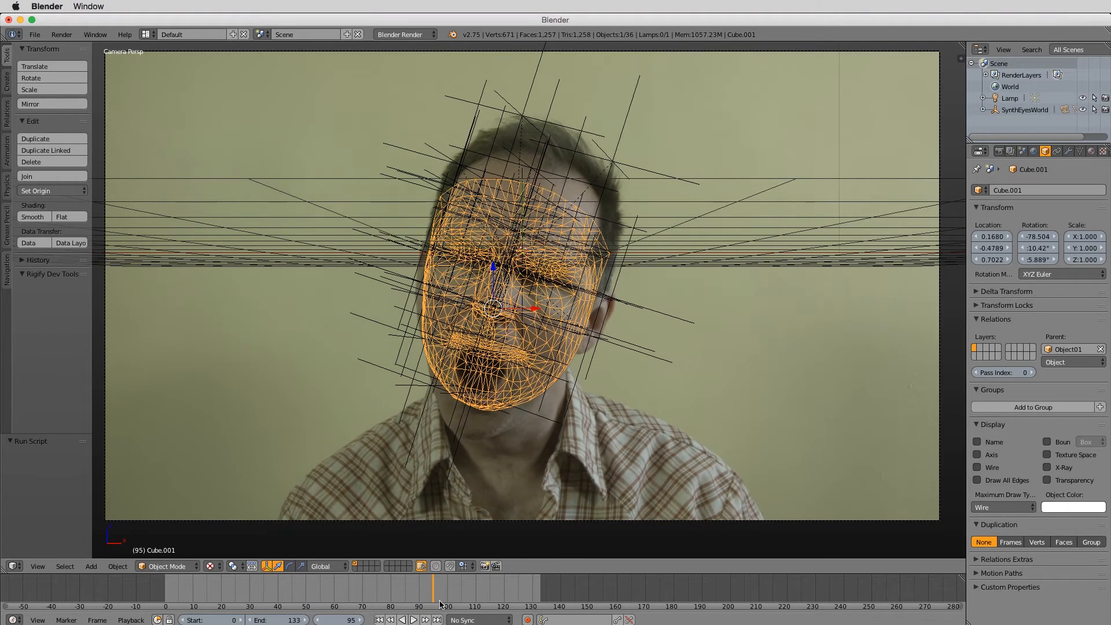
left_click(439, 588)
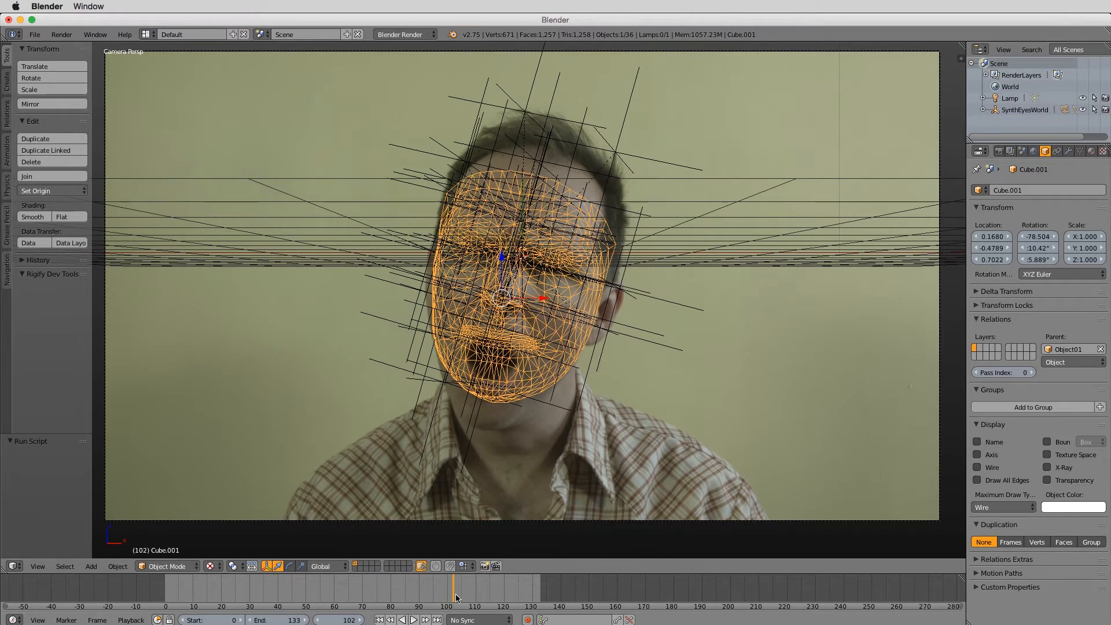
mouse_move(1086, 150)
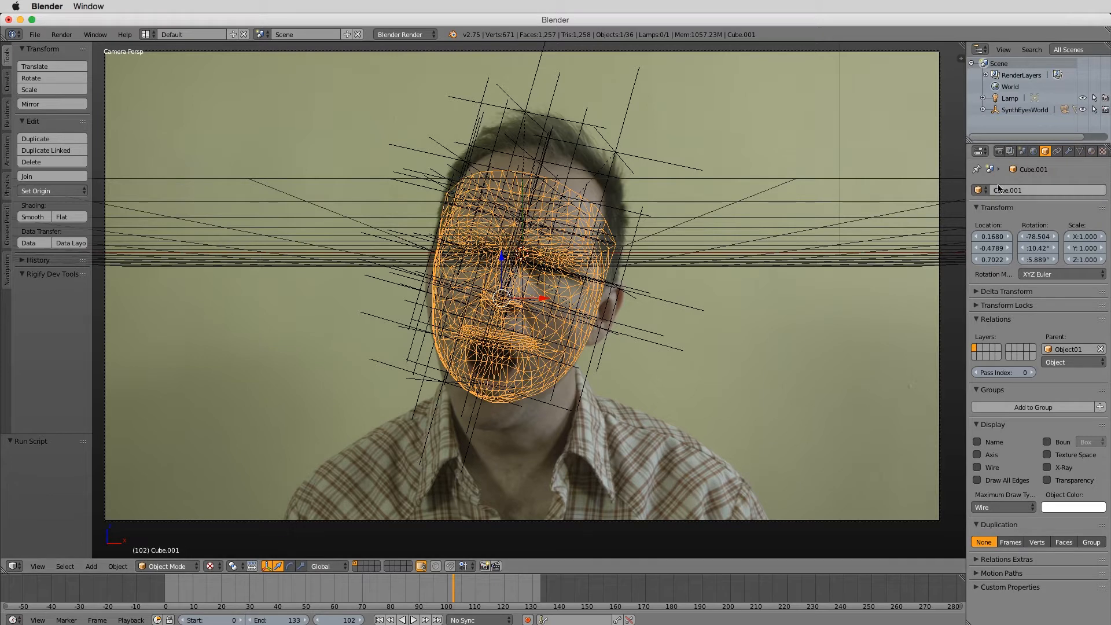
Show the Camera01Images movie texture settings, 134 frames at 3840×2160, in the Texture panel.
left_click(1101, 151)
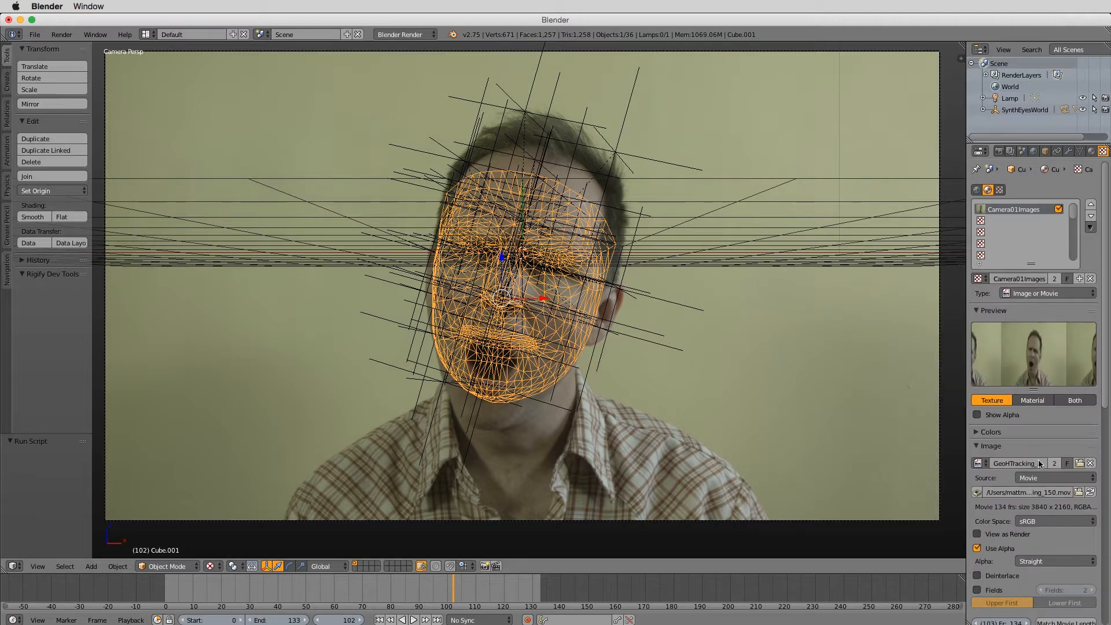
scroll("down", 3)
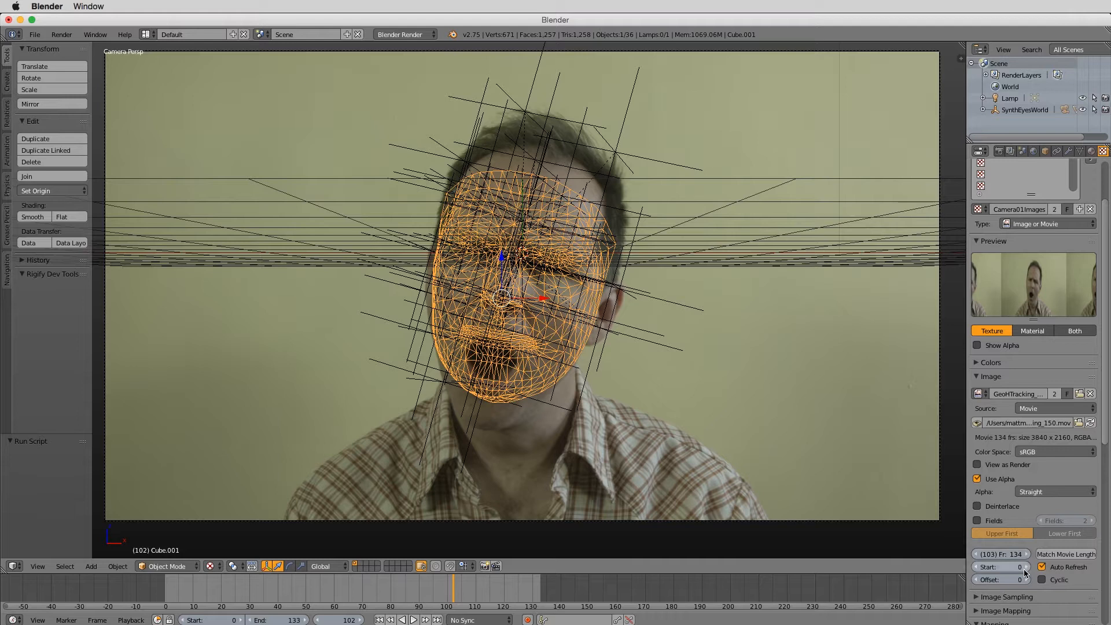
mouse_move(298, 597)
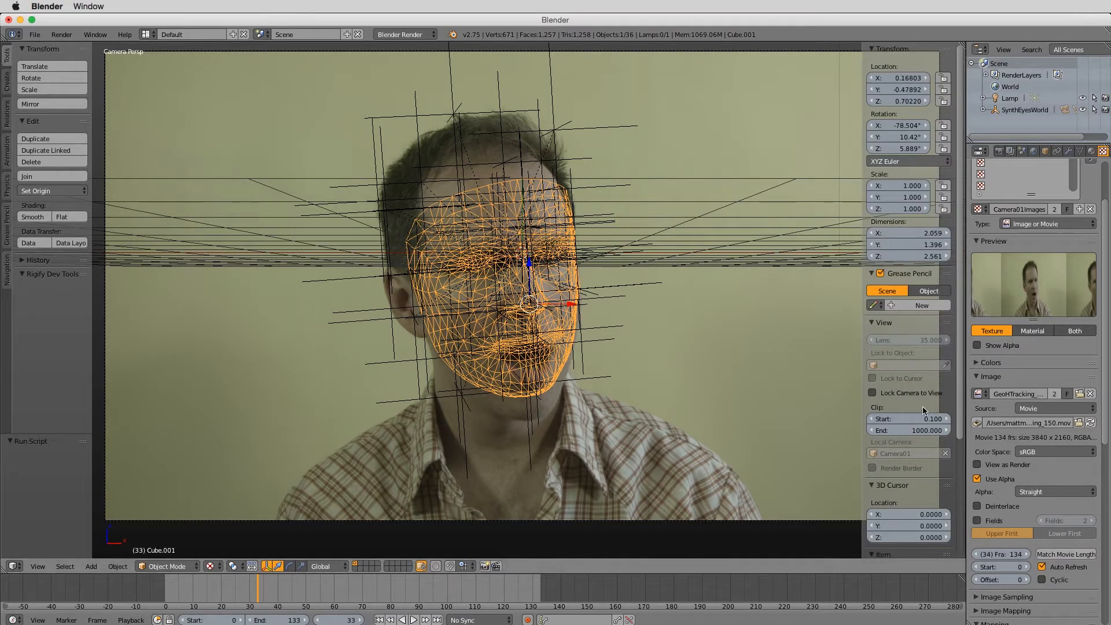
Expand the Display panel and SynthEyesWorld hierarchy, selecting Tracker1 and Tracker11.
scroll("down", 3)
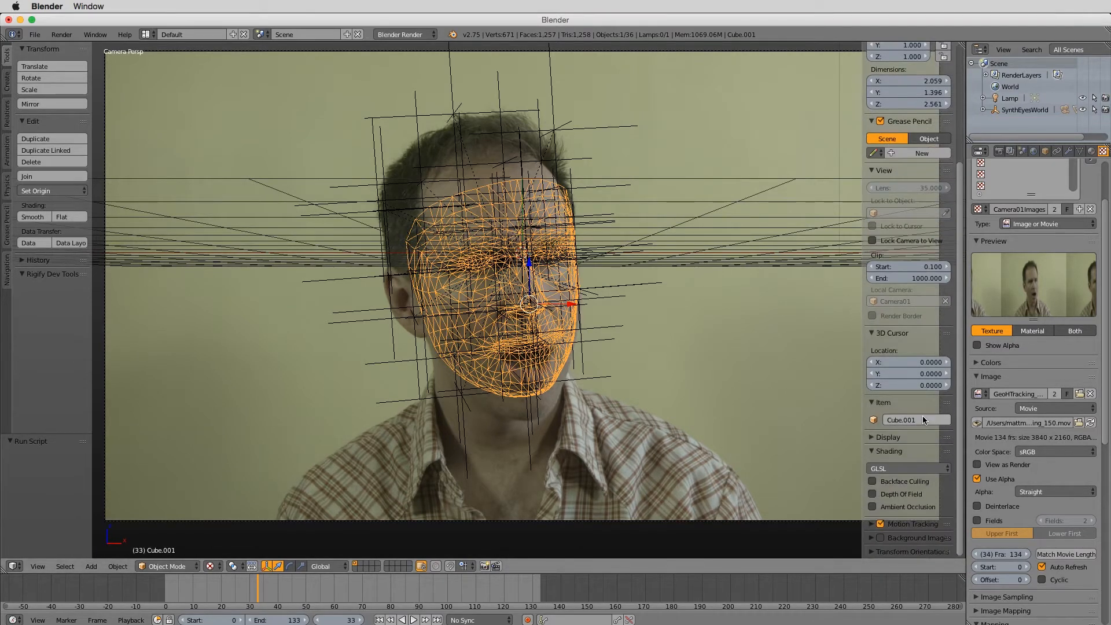
left_click(888, 437)
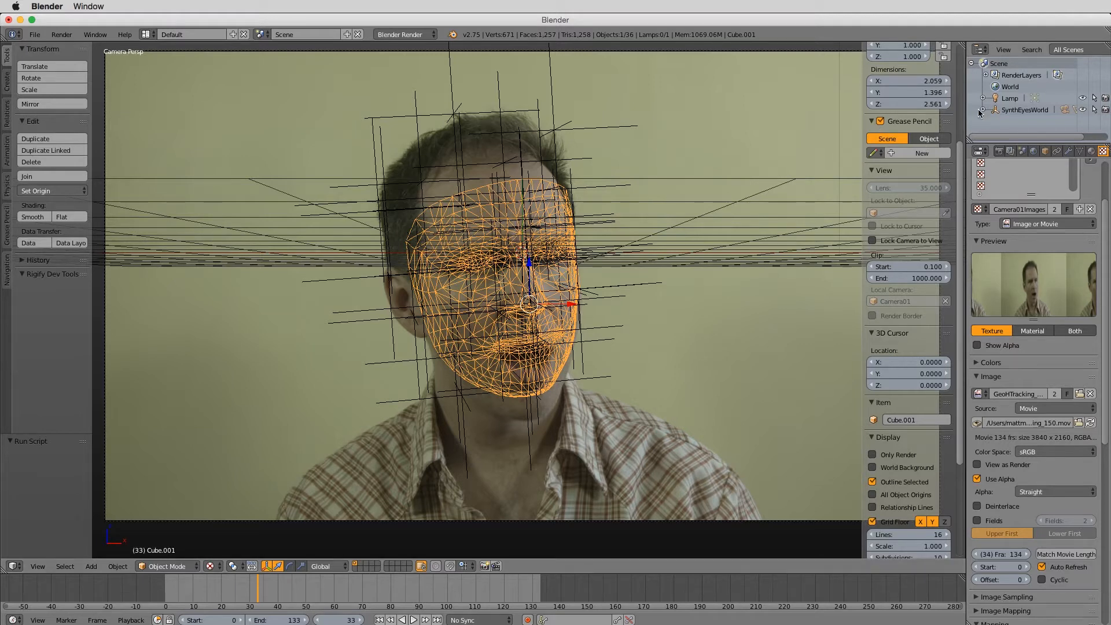
left_click(983, 110)
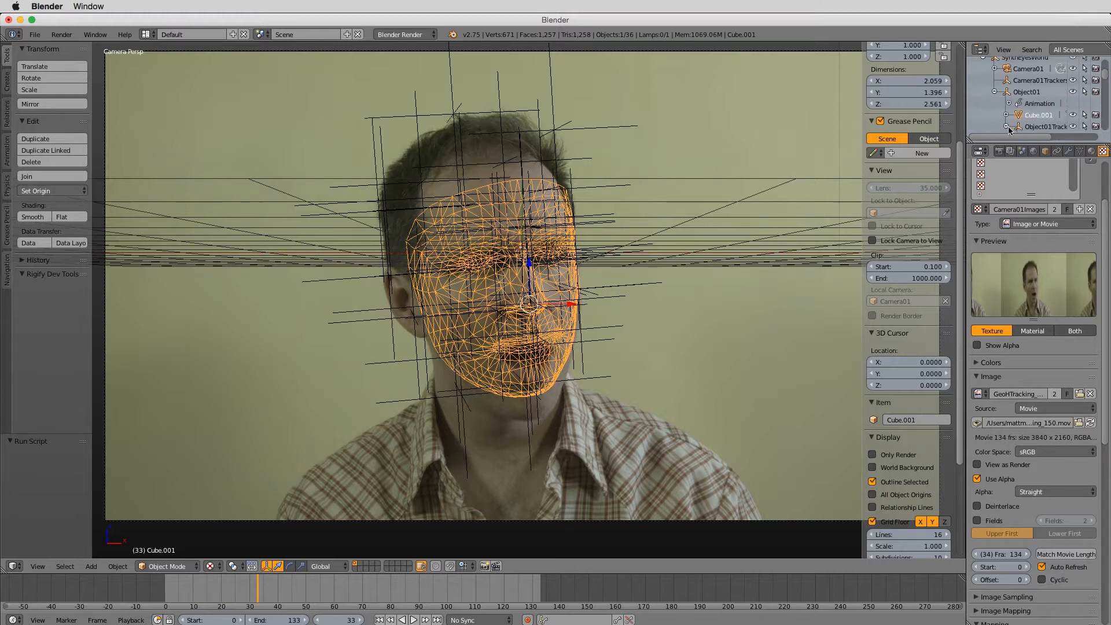
mouse_move(1013, 142)
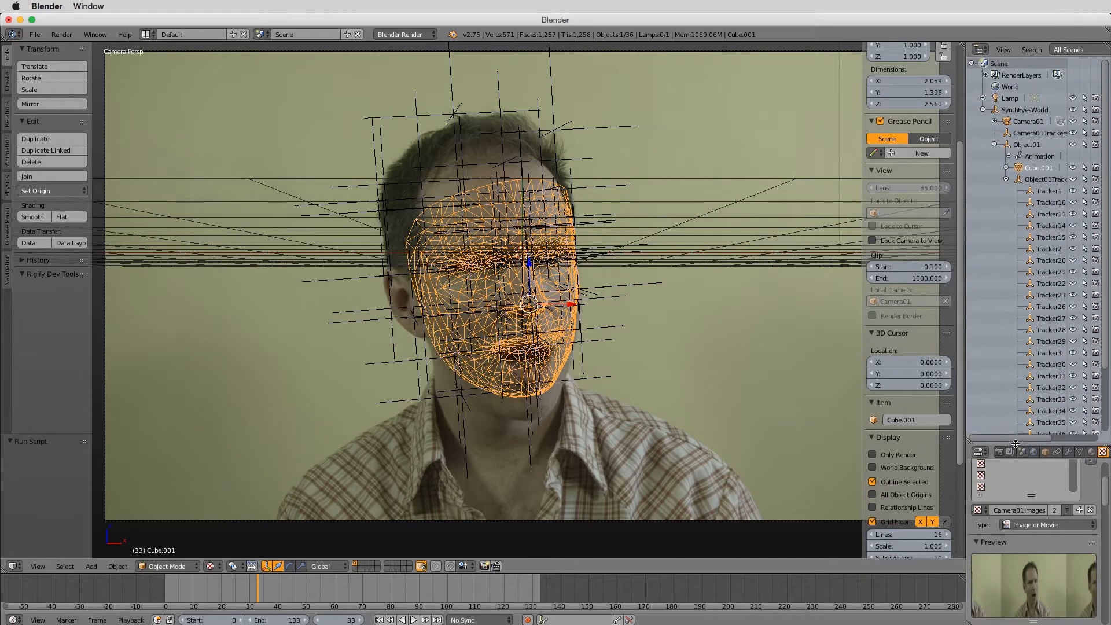
left_click(1048, 190)
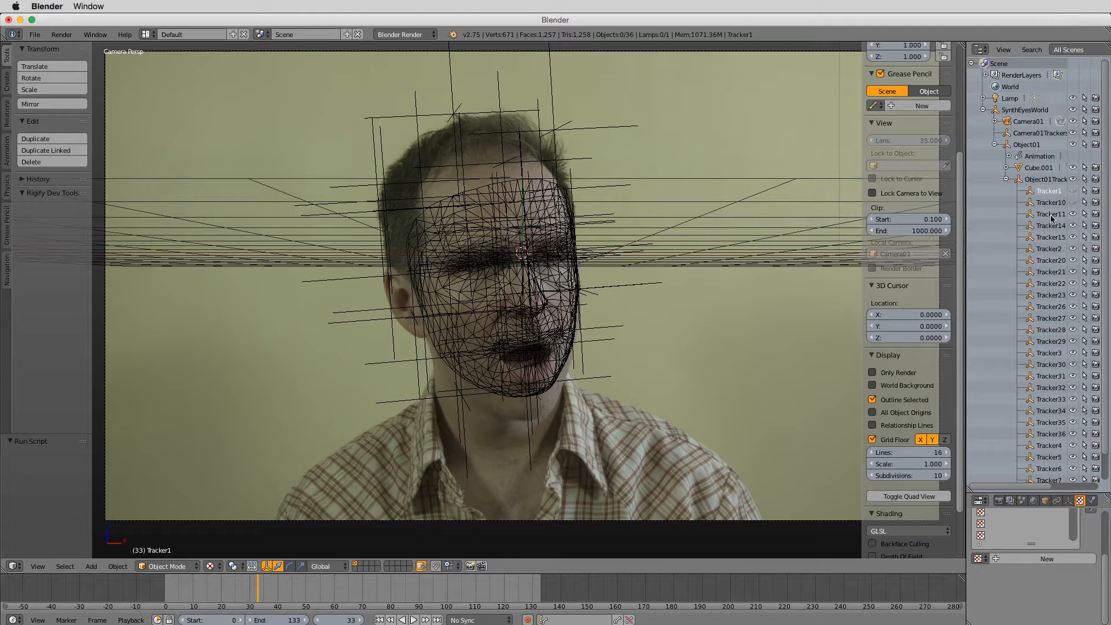
left_click(1051, 213)
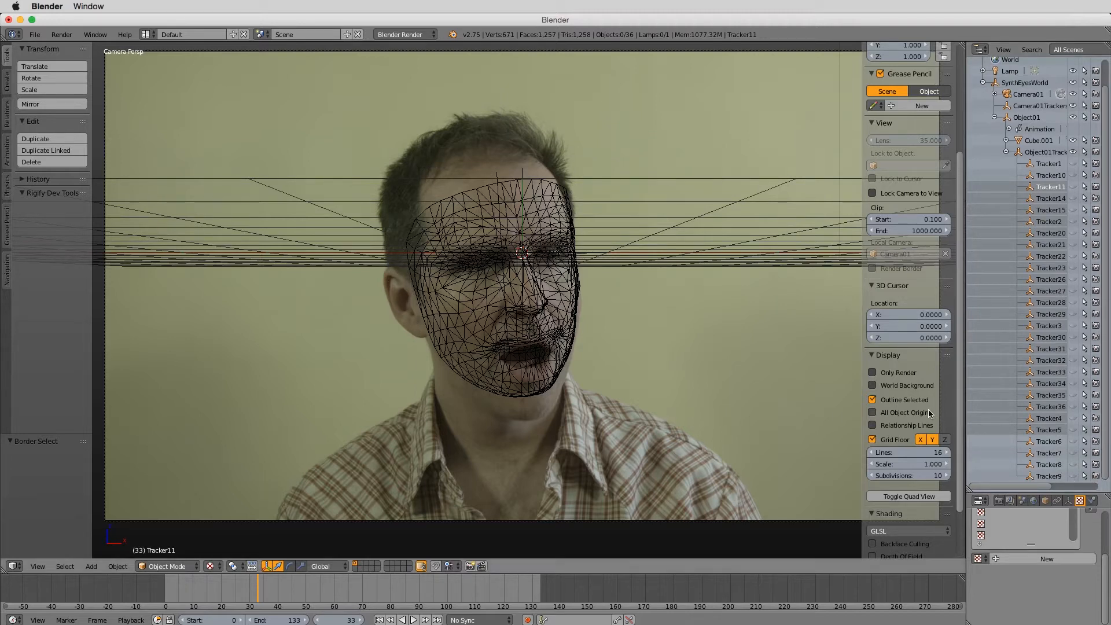
Return the footage to frame 0 on the timeline.
left_click(244, 589)
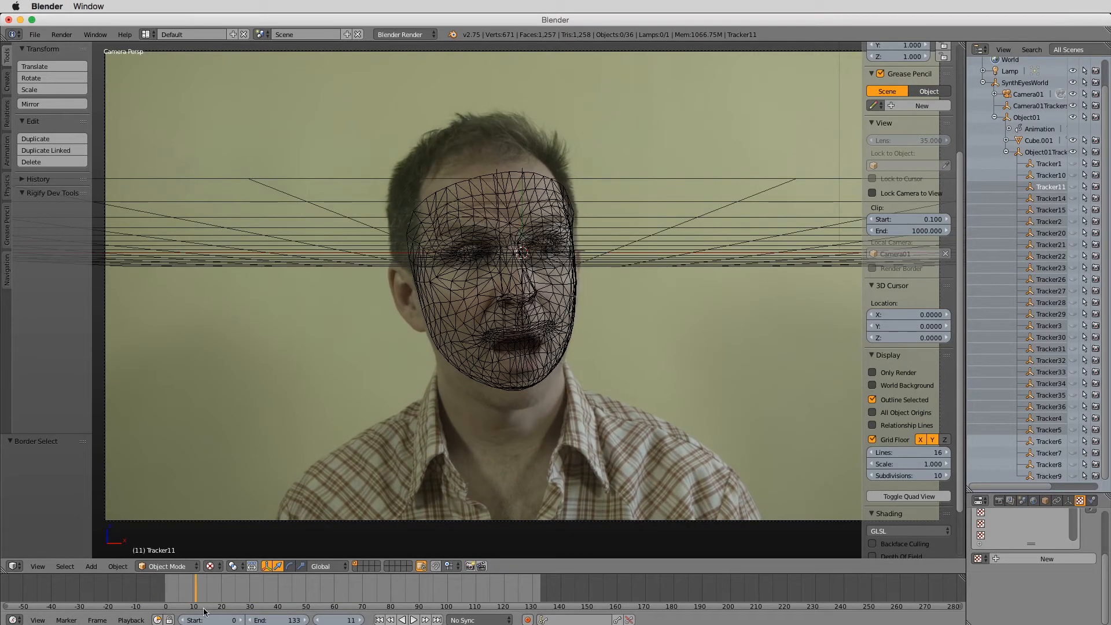
left_click(194, 588)
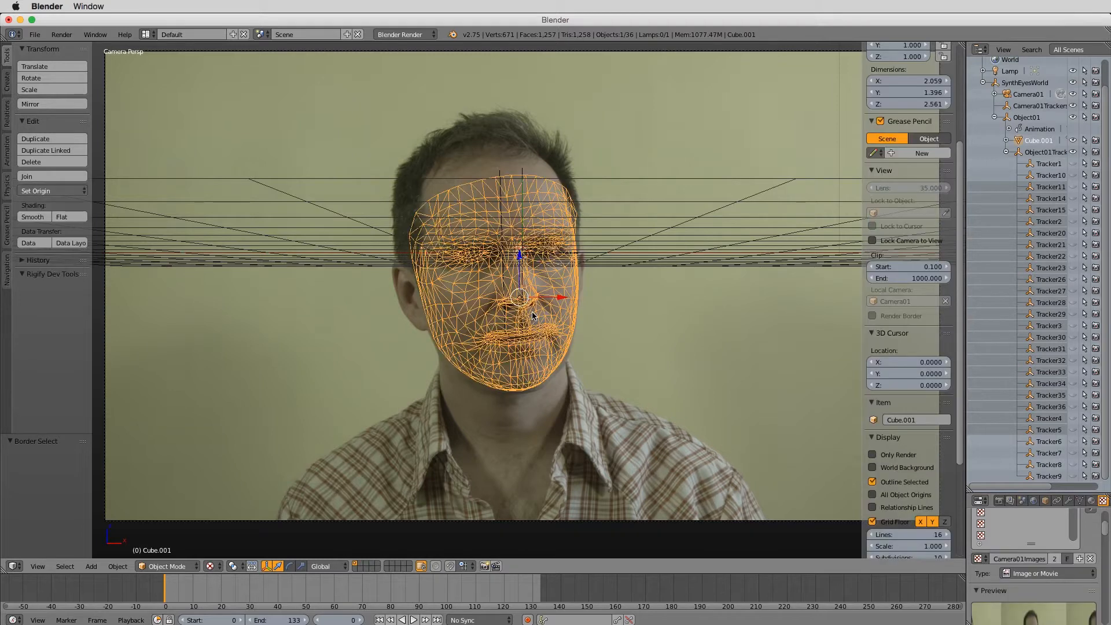
Enter Edit Mode on the face mesh and enable Connected proportional editing.
key("Tab")
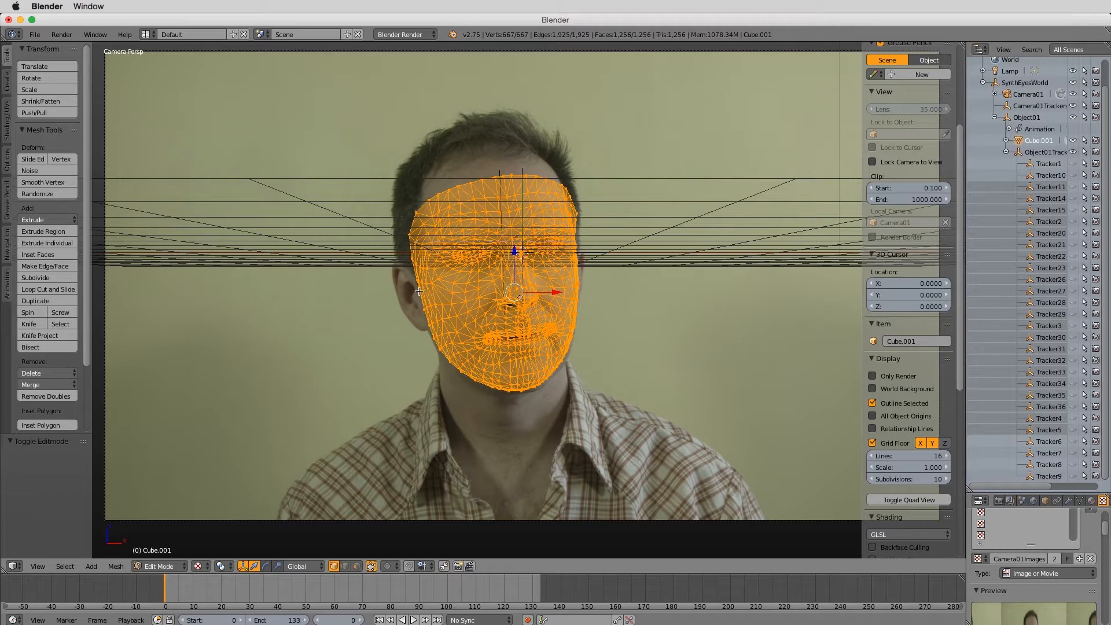
mouse_move(480, 333)
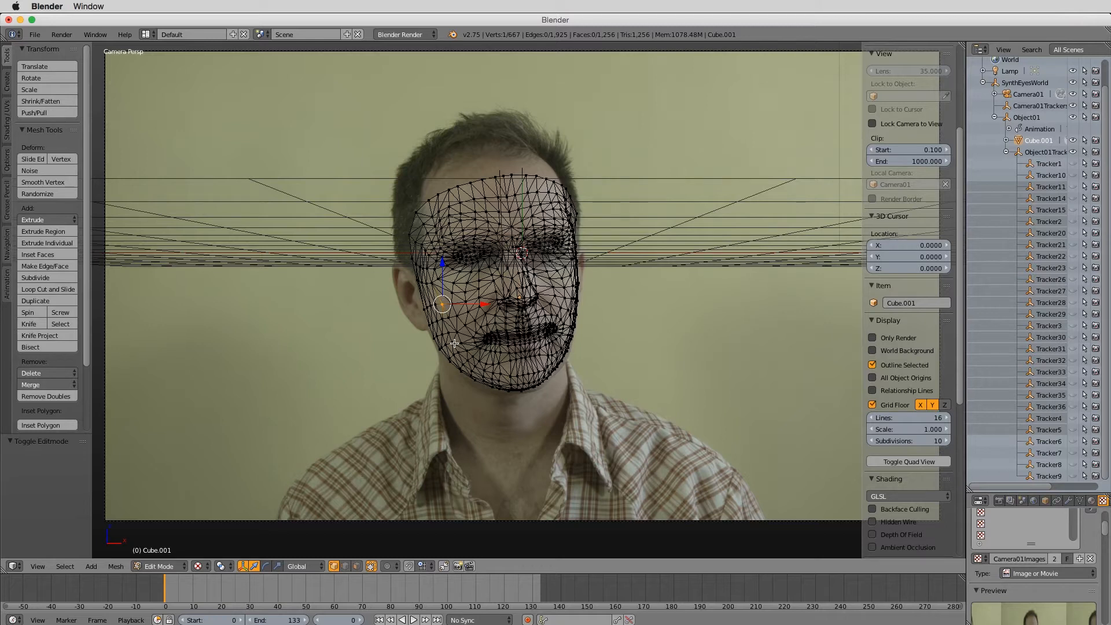
left_click(387, 566)
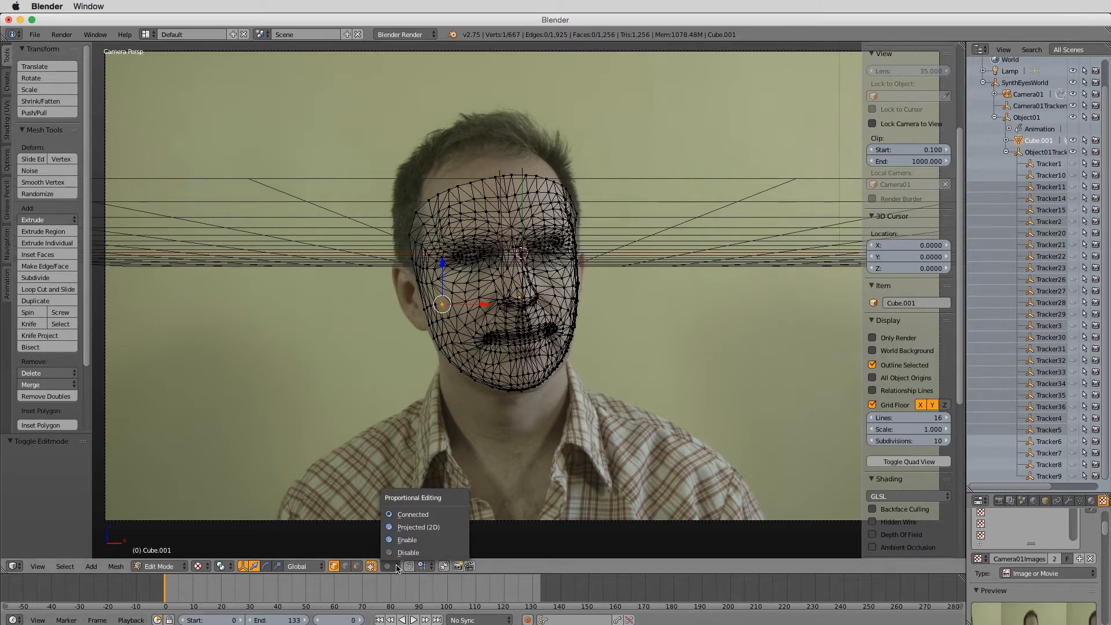
mouse_move(413, 514)
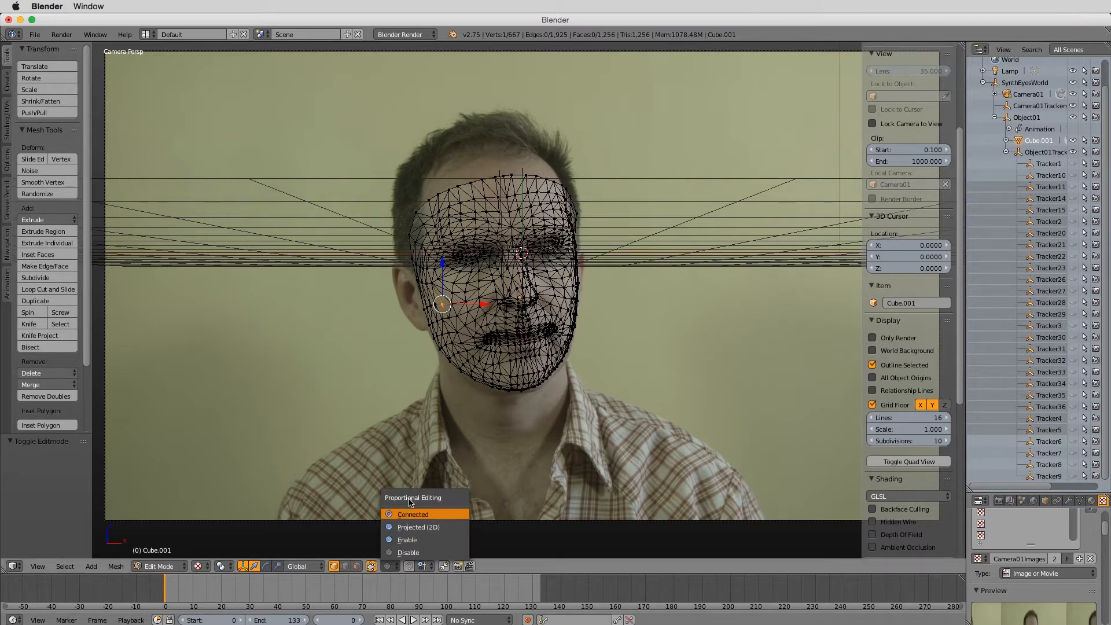
left_click(407, 539)
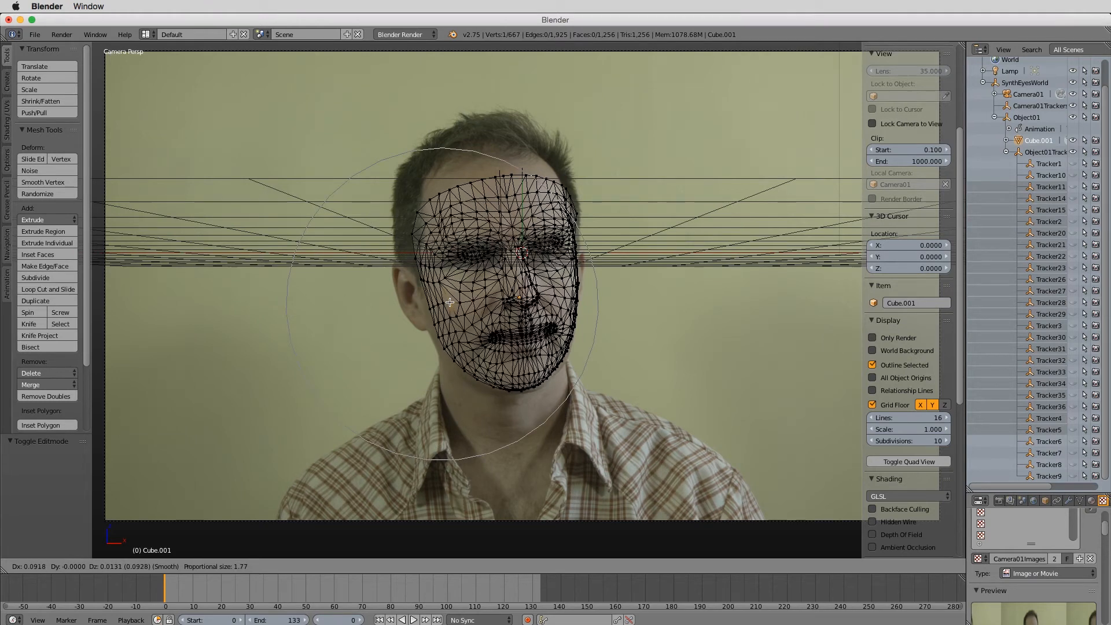
mouse_move(447, 304)
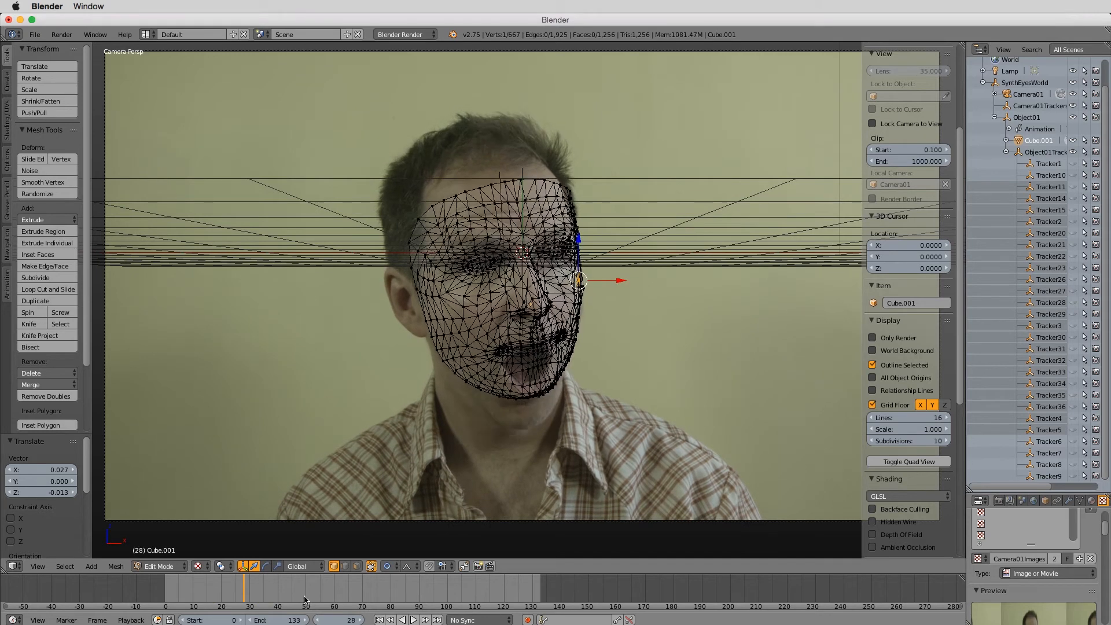
Nudge mesh vertices with G and check the fit at frame 41 and later frames.
left_click(383, 589)
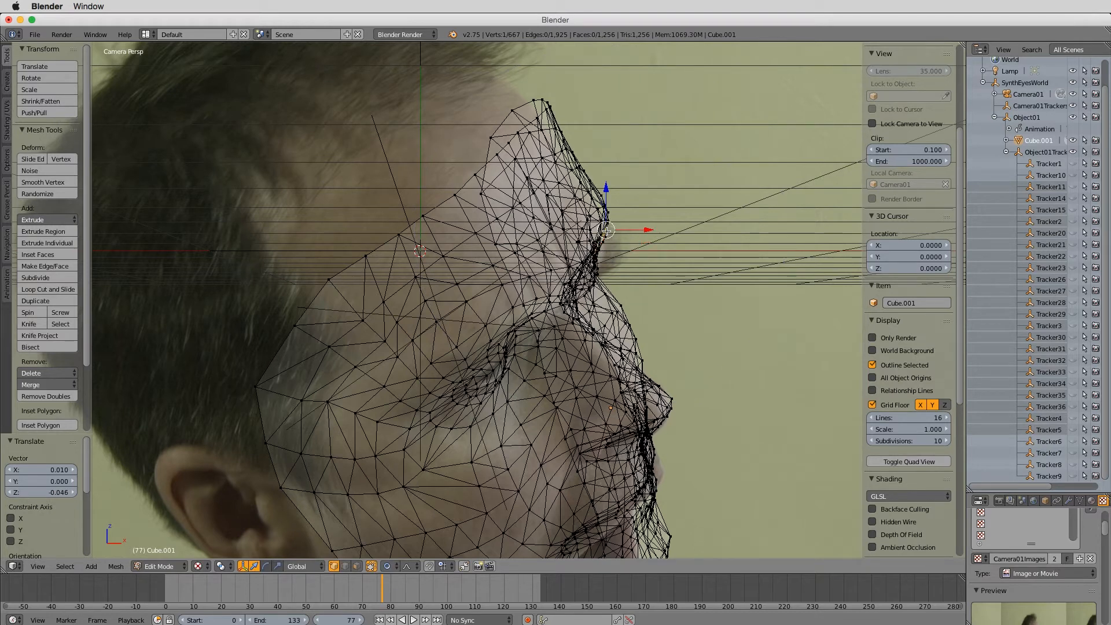
mouse_move(614, 244)
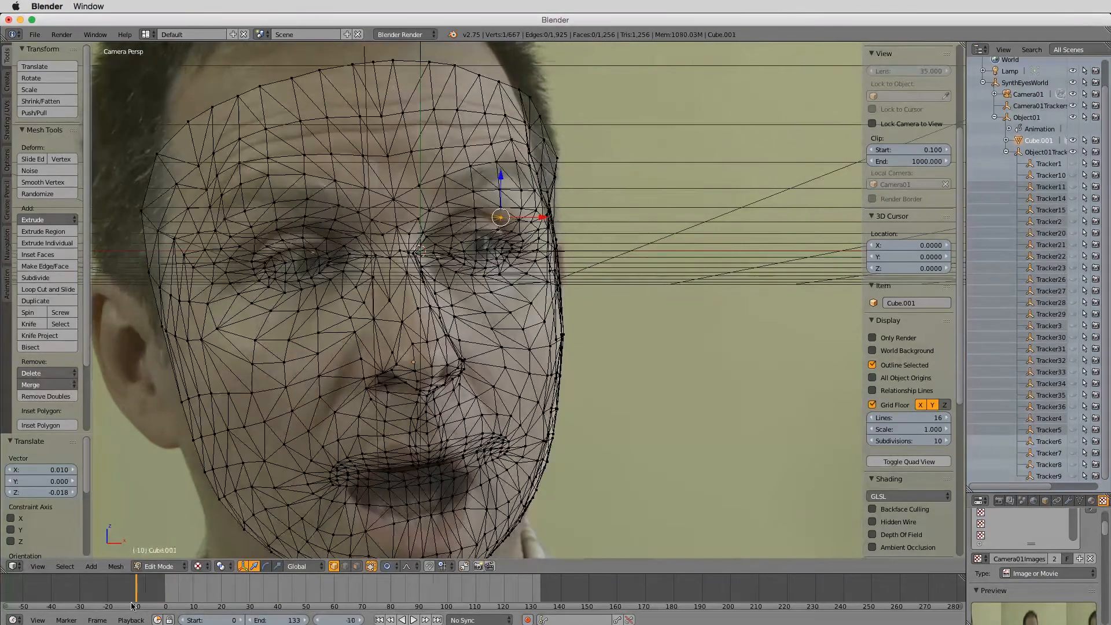
left_click(282, 588)
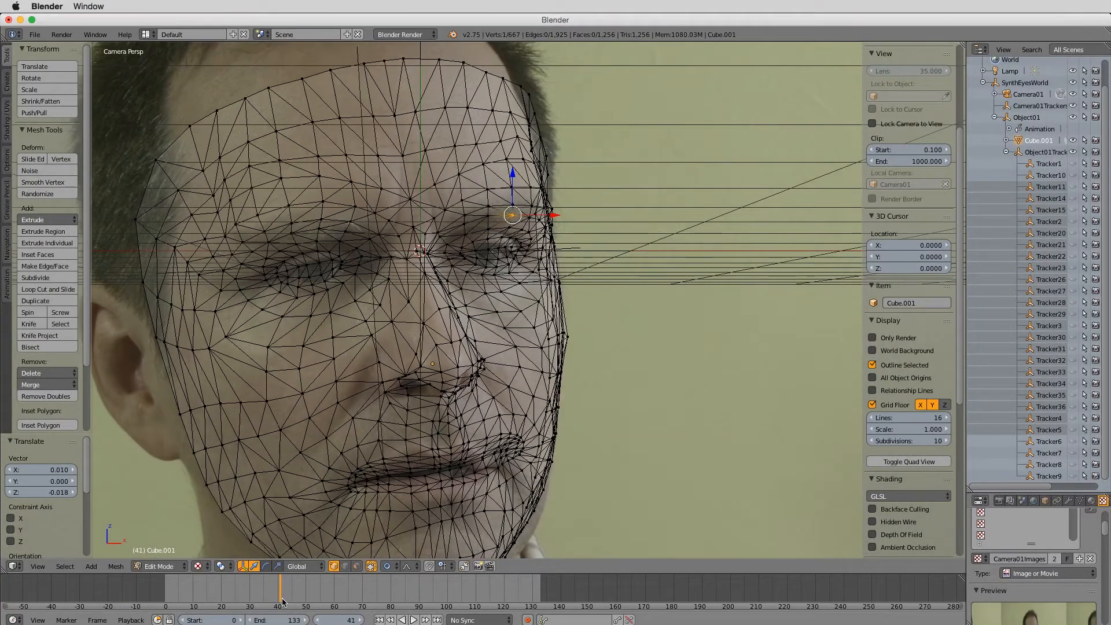
left_click(389, 588)
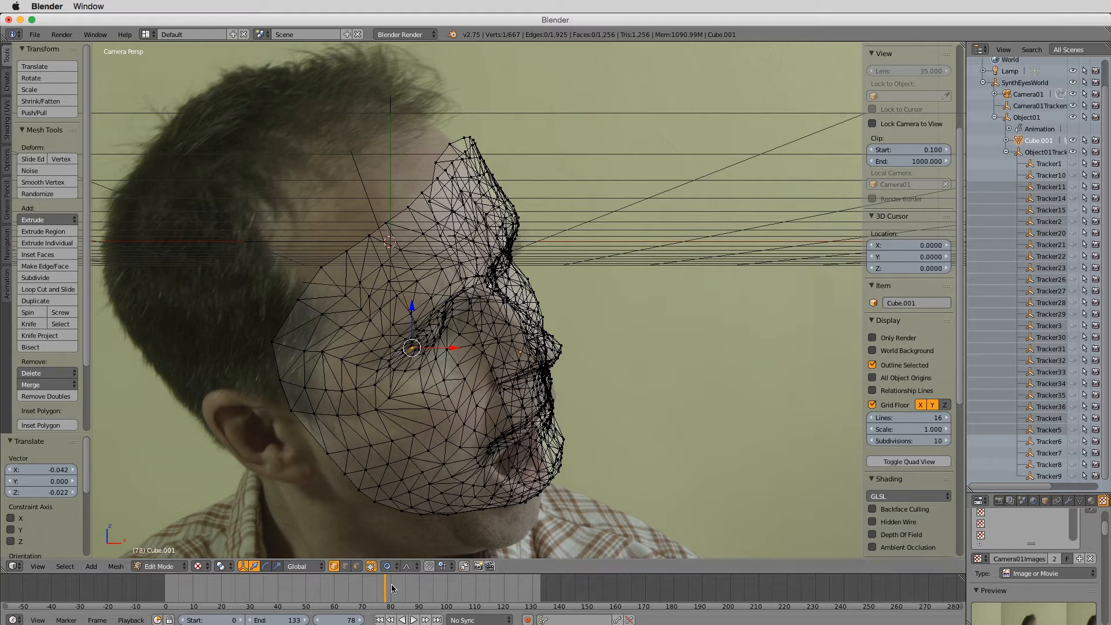
Move selected vertices so the mesh hugs the open-mouthed face around frames 87–94.
left_click(301, 588)
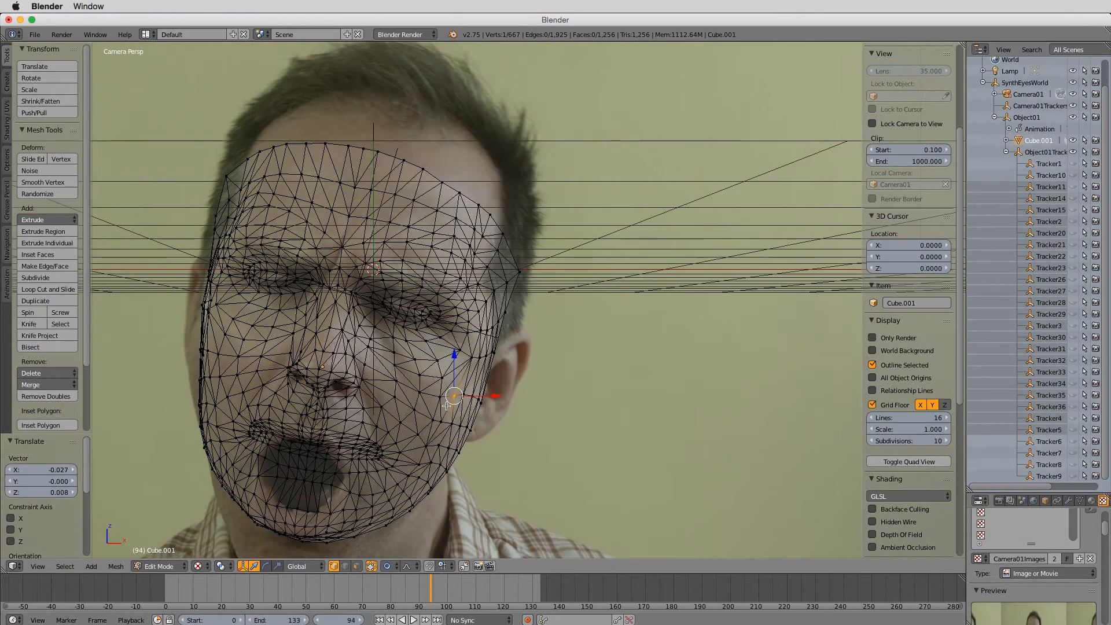
scroll("down", 3)
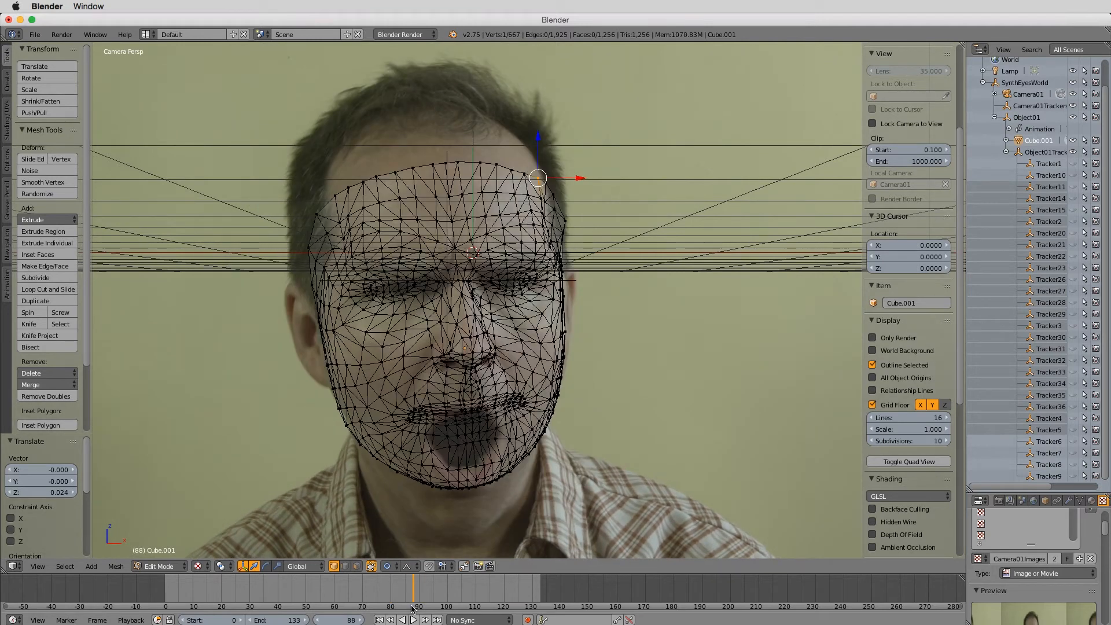
left_click(401, 618)
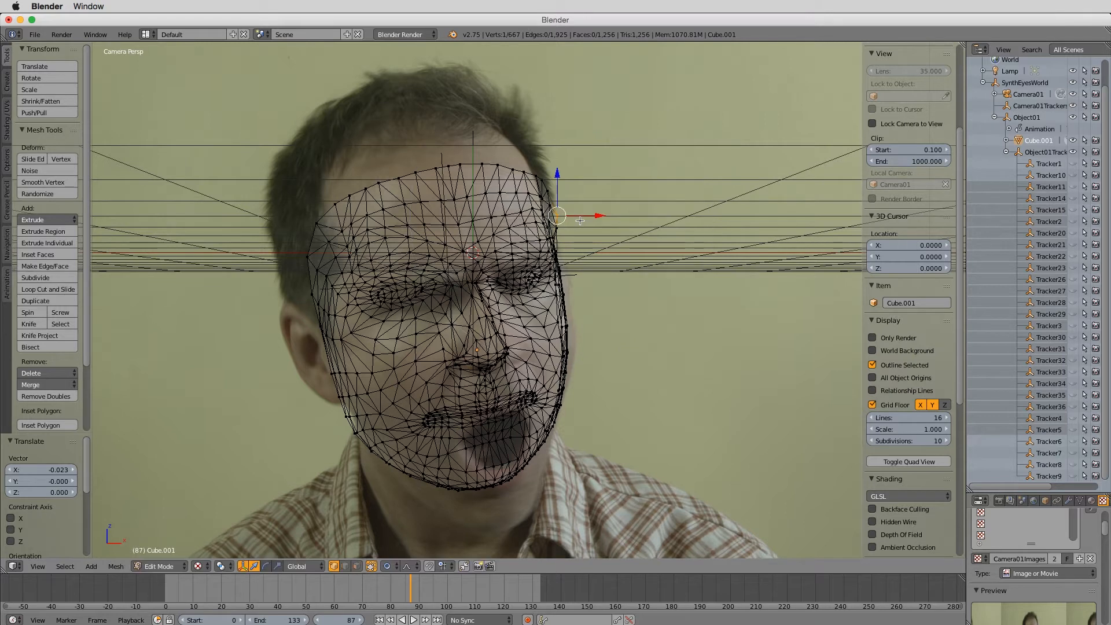
mouse_move(89, 491)
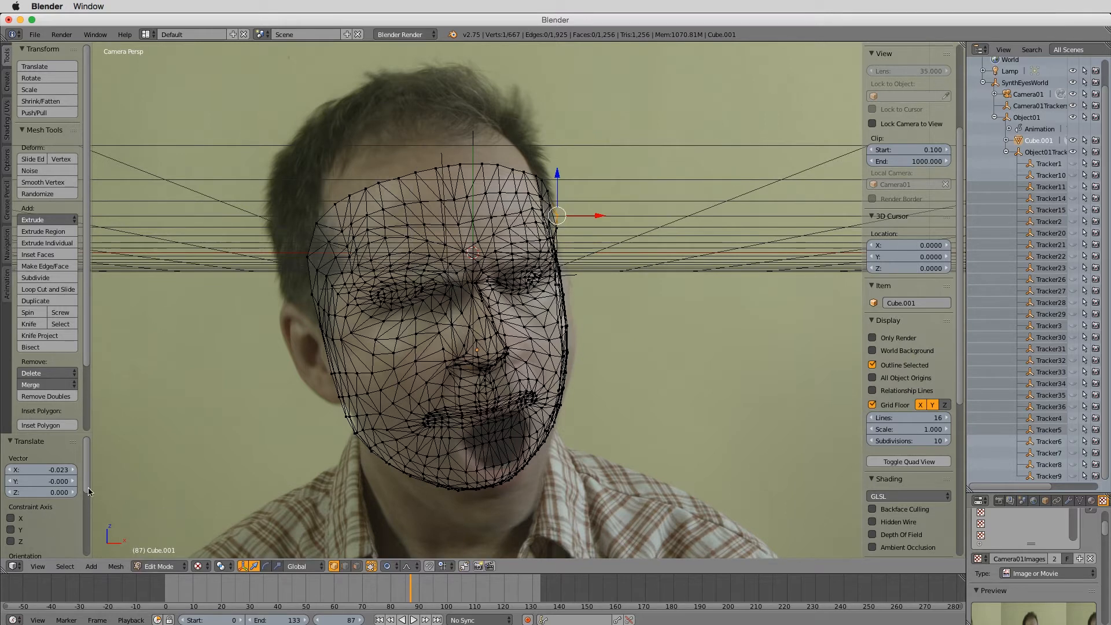
Untick Grid Floor in the Display panel so only the mesh overlays the footage.
left_click(64, 566)
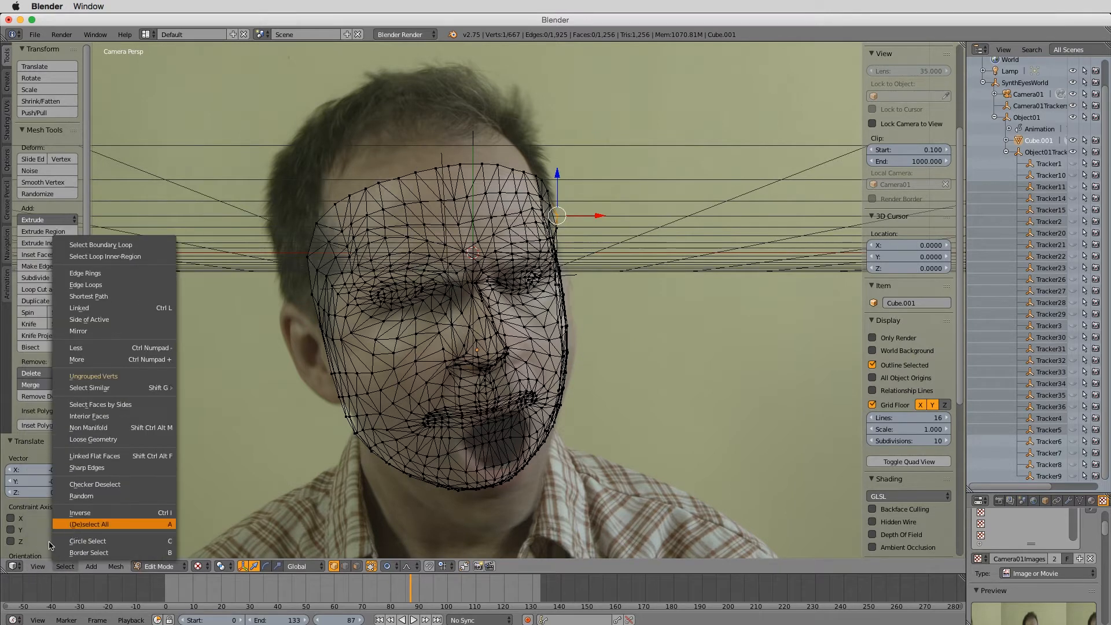
left_click(37, 566)
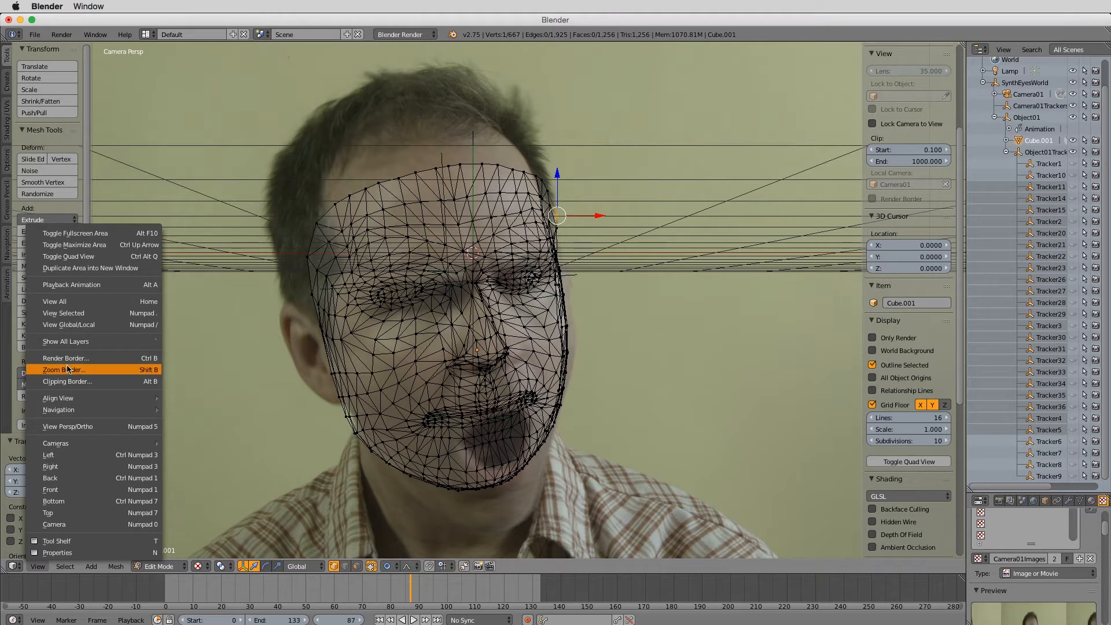
mouse_move(50, 454)
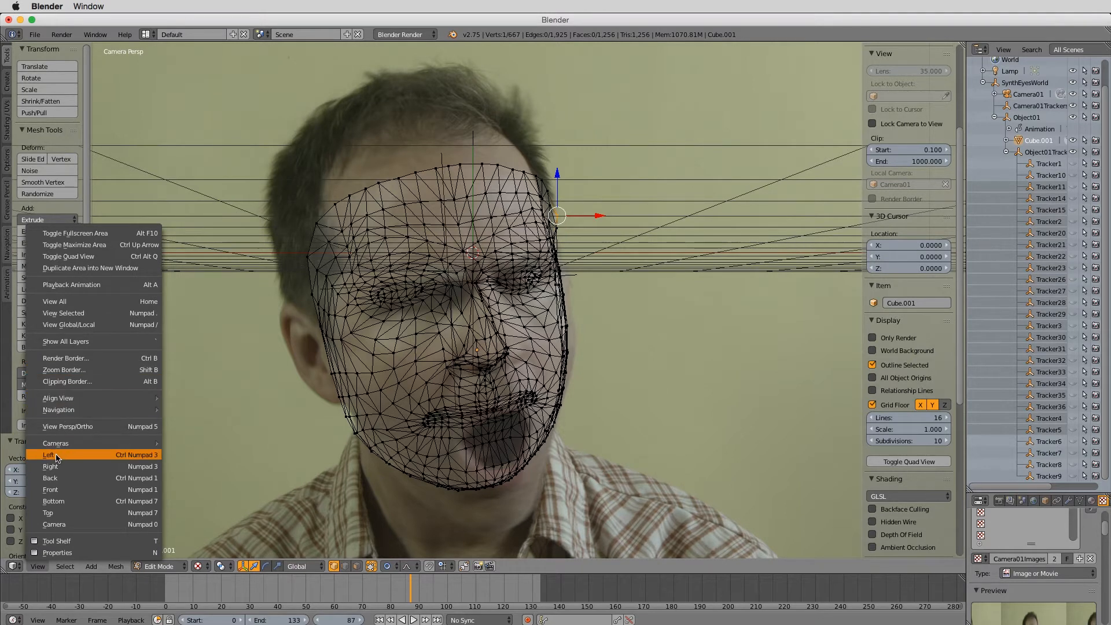
mouse_move(67, 324)
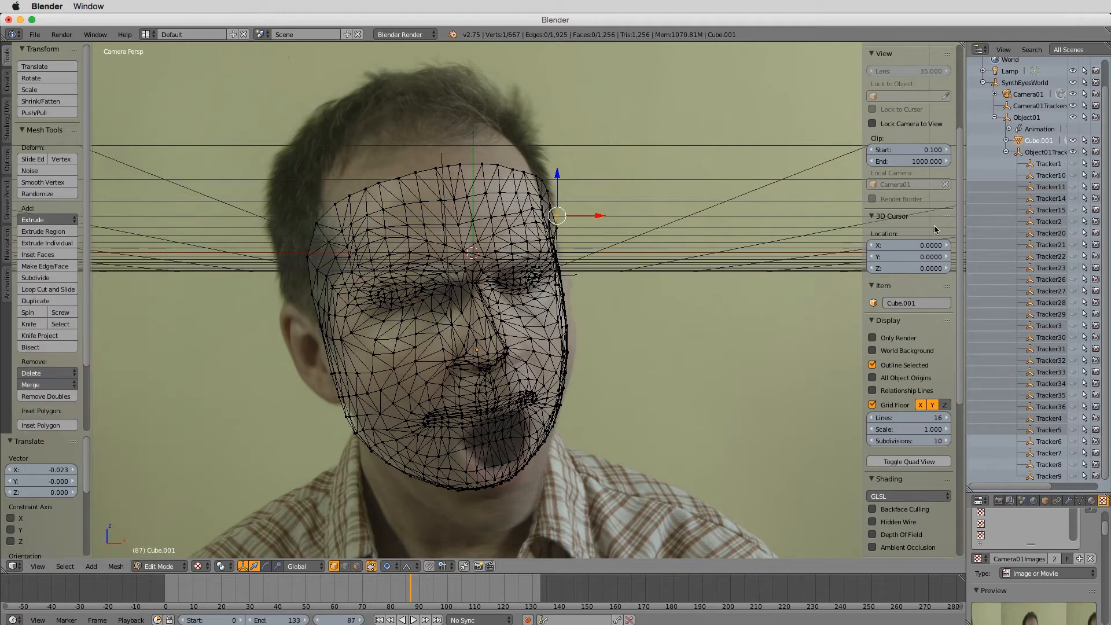
left_click(873, 406)
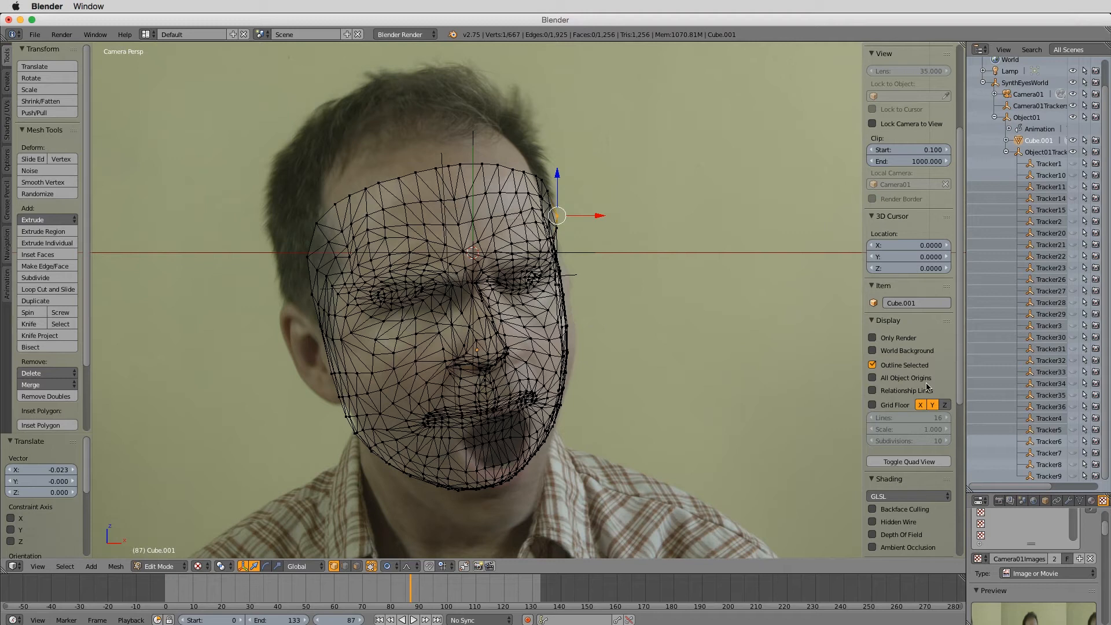
mouse_move(933, 484)
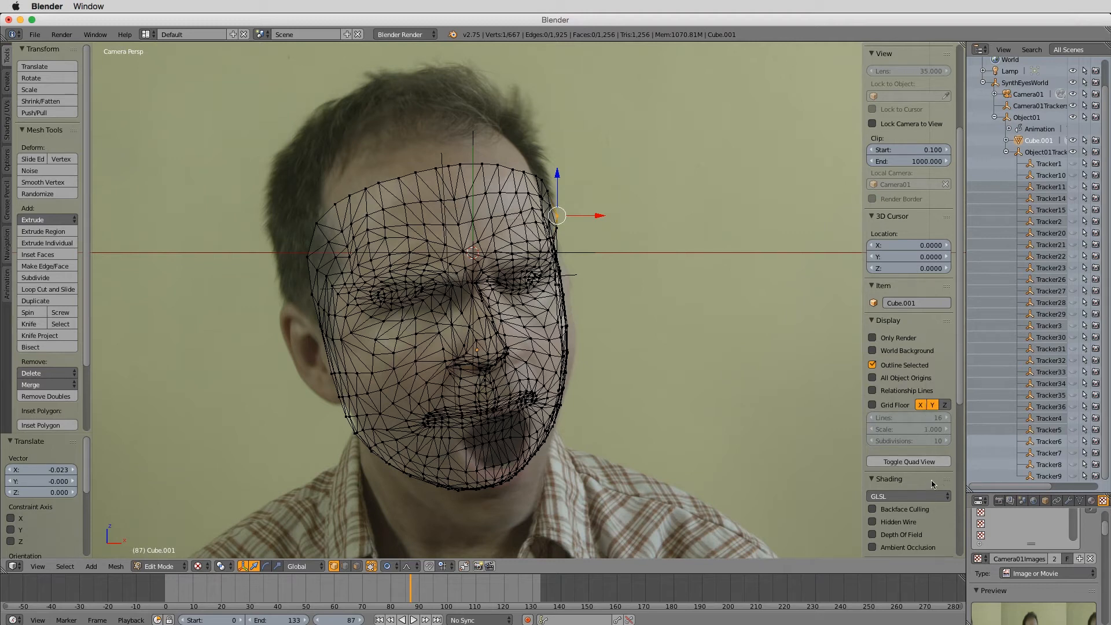
scroll("down", 3)
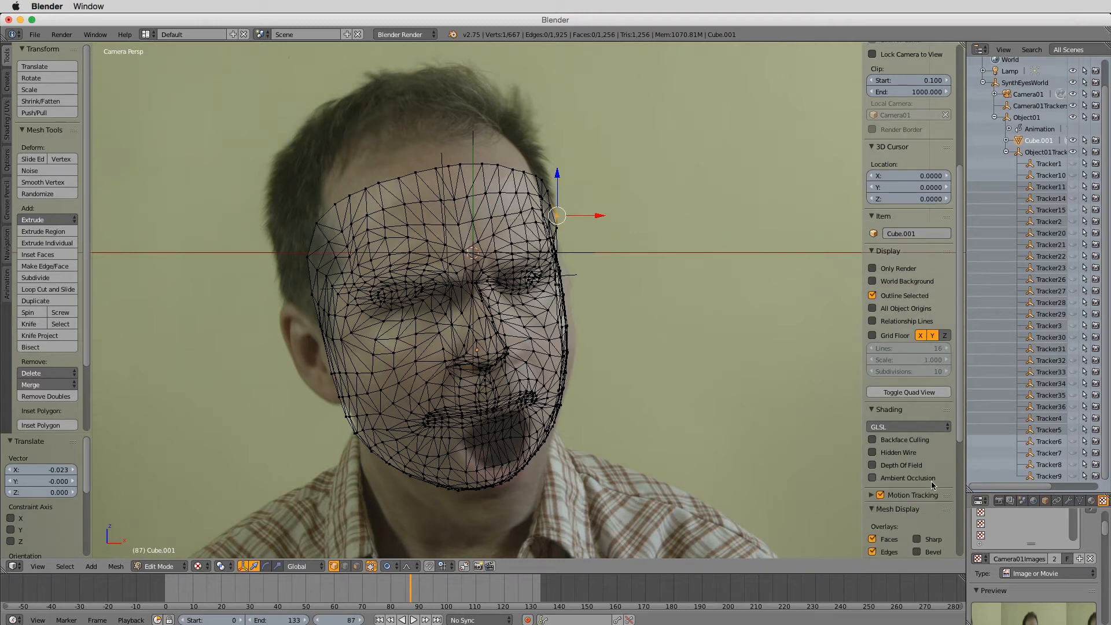
scroll("down", 3)
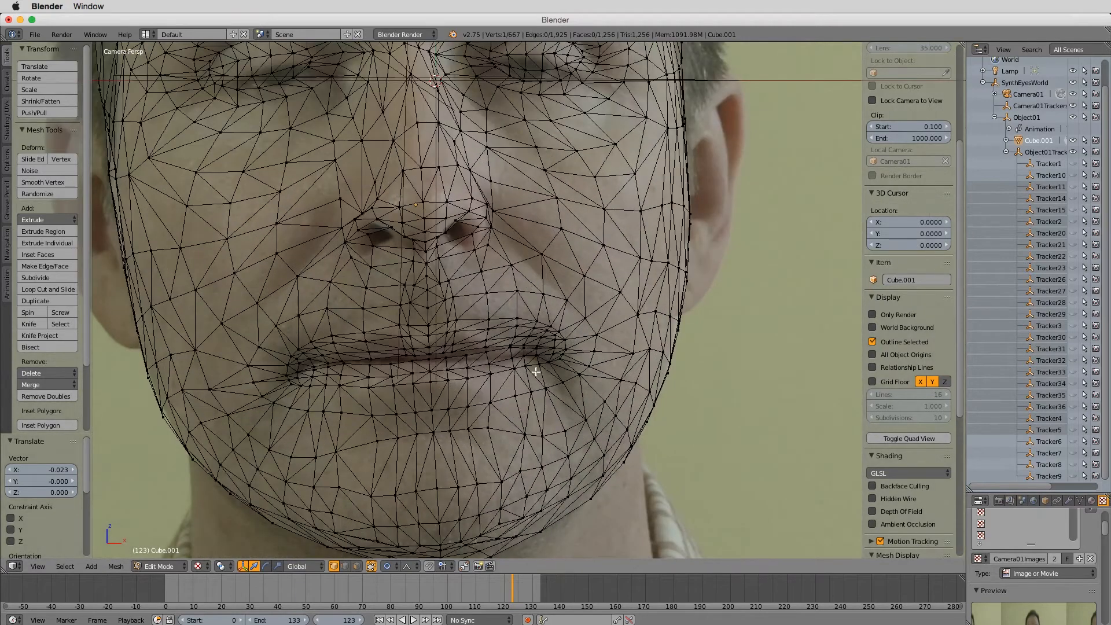
Move a cheek-edge vertex so the mesh outline traces the actor's cheek.
left_click(538, 350)
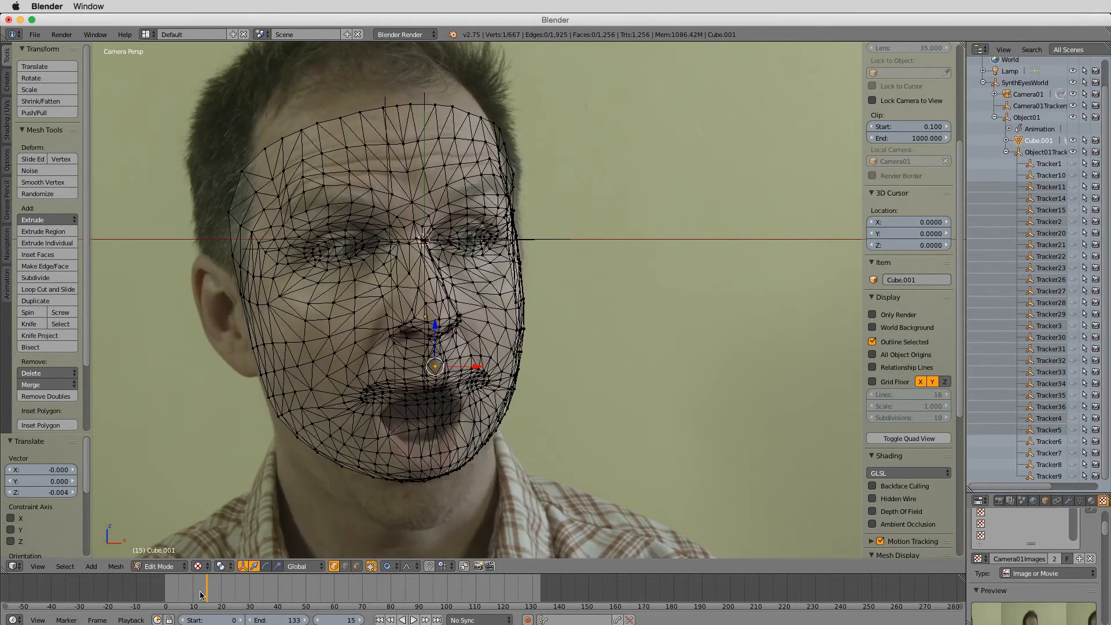
left_click(221, 589)
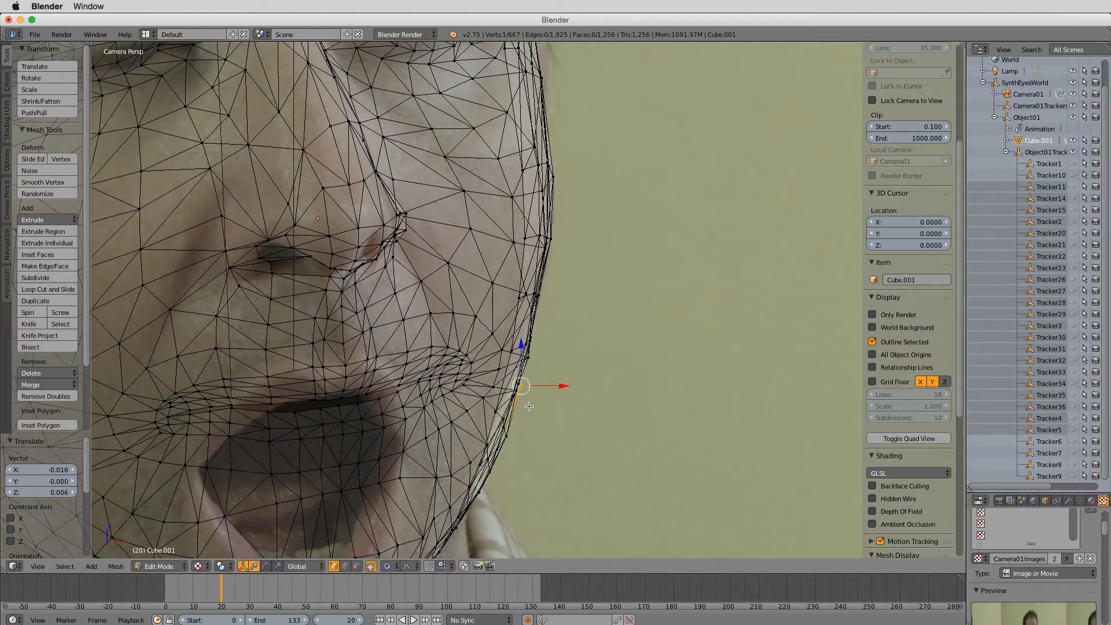
mouse_move(513, 439)
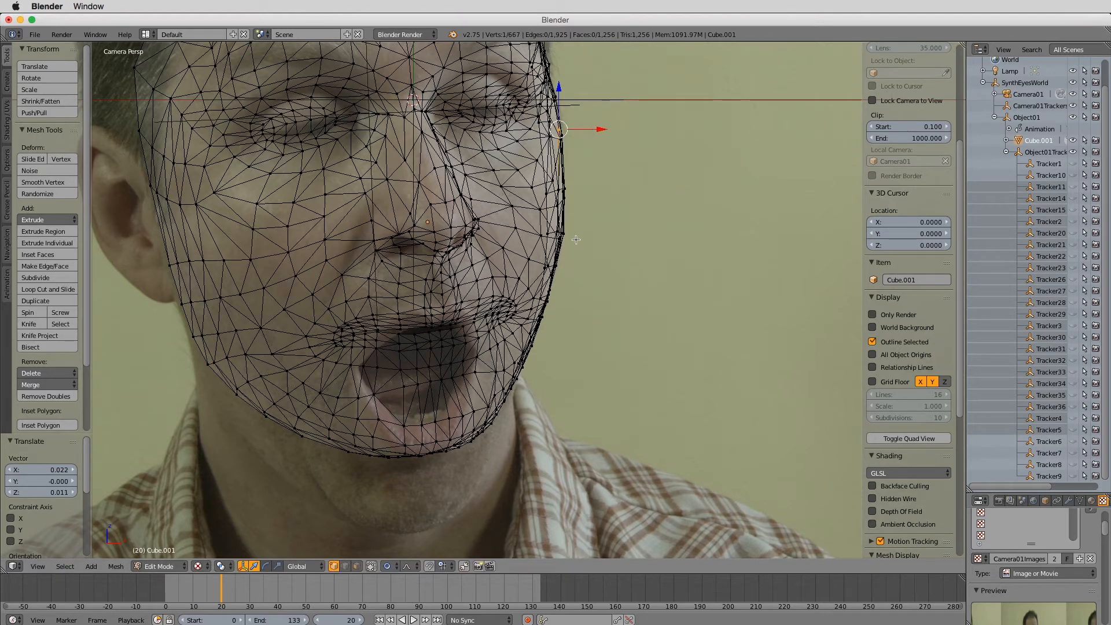
mouse_move(568, 234)
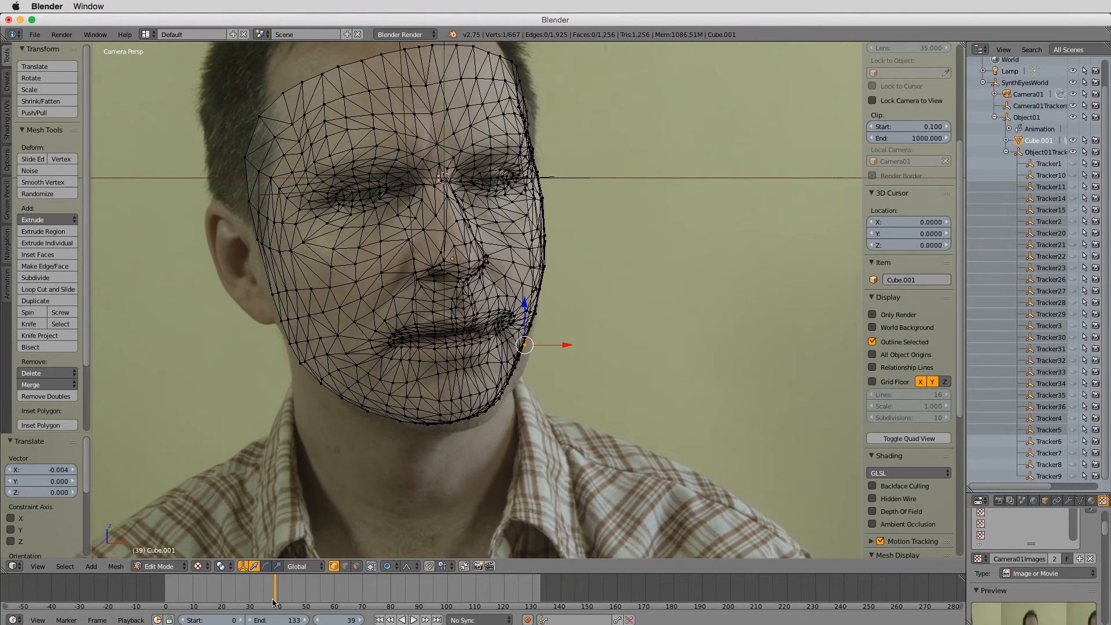
Adjust a vertex near the actor's eye, then return the footage to frame 0.
left_click(285, 587)
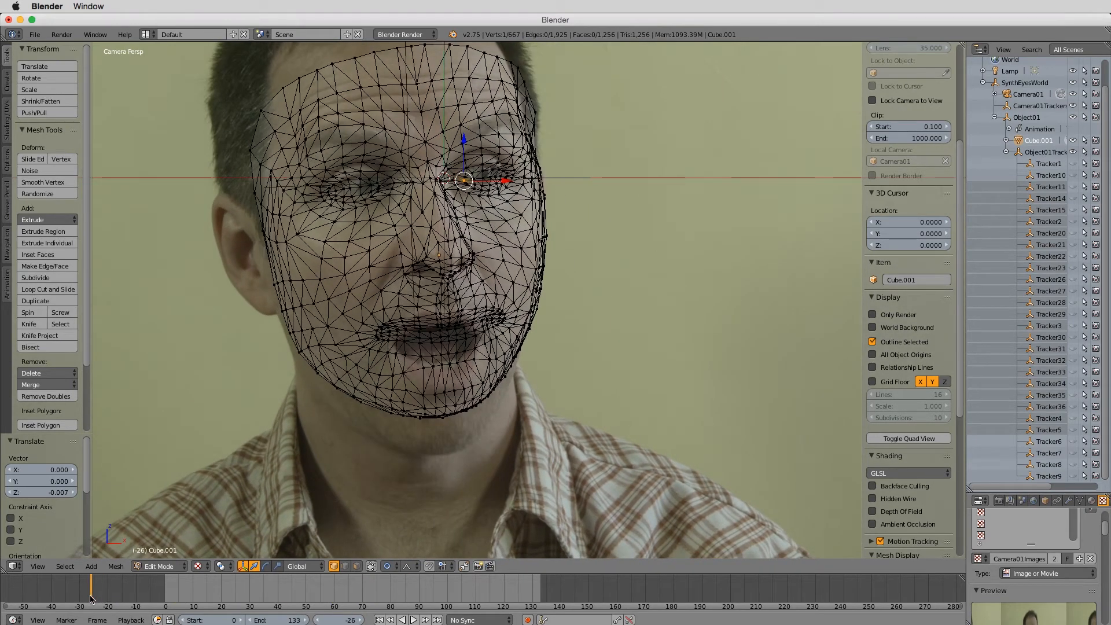
left_click(168, 588)
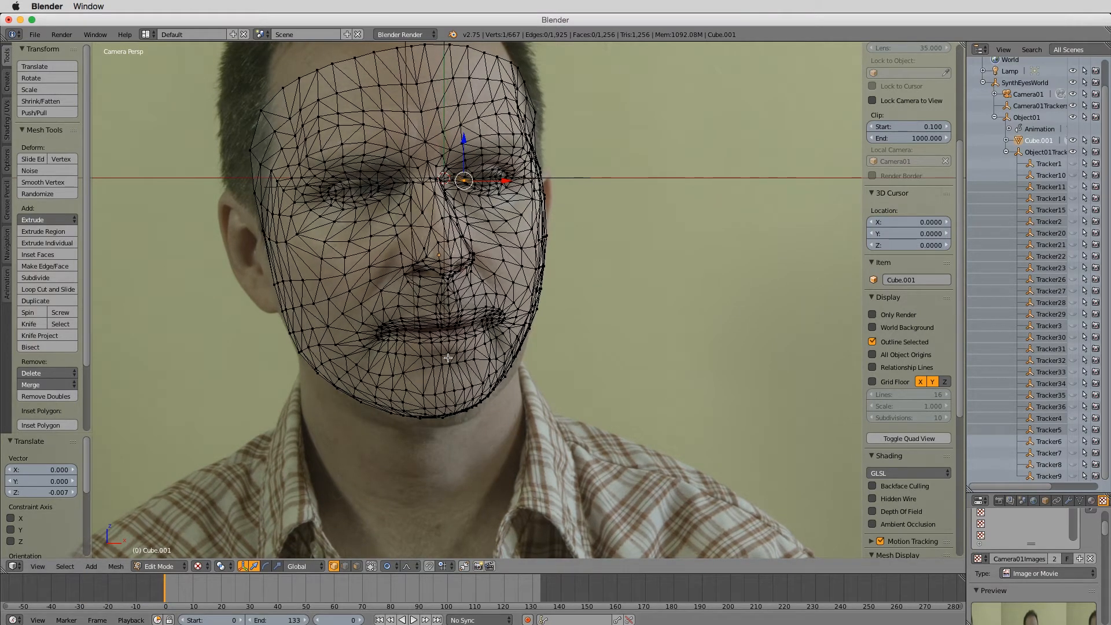
mouse_move(452, 297)
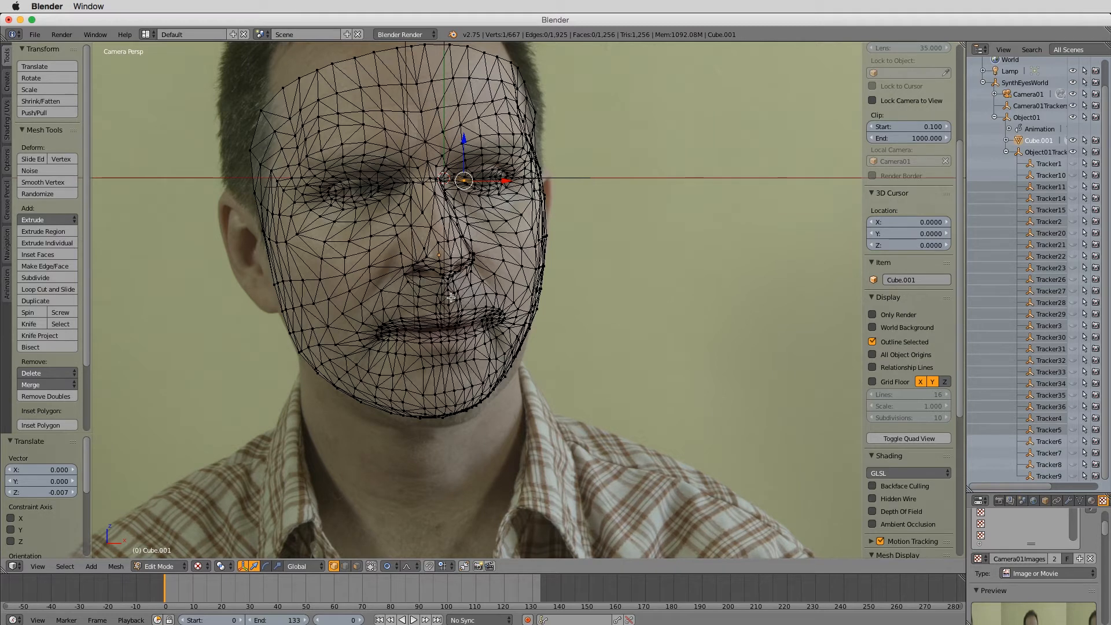
mouse_move(419, 378)
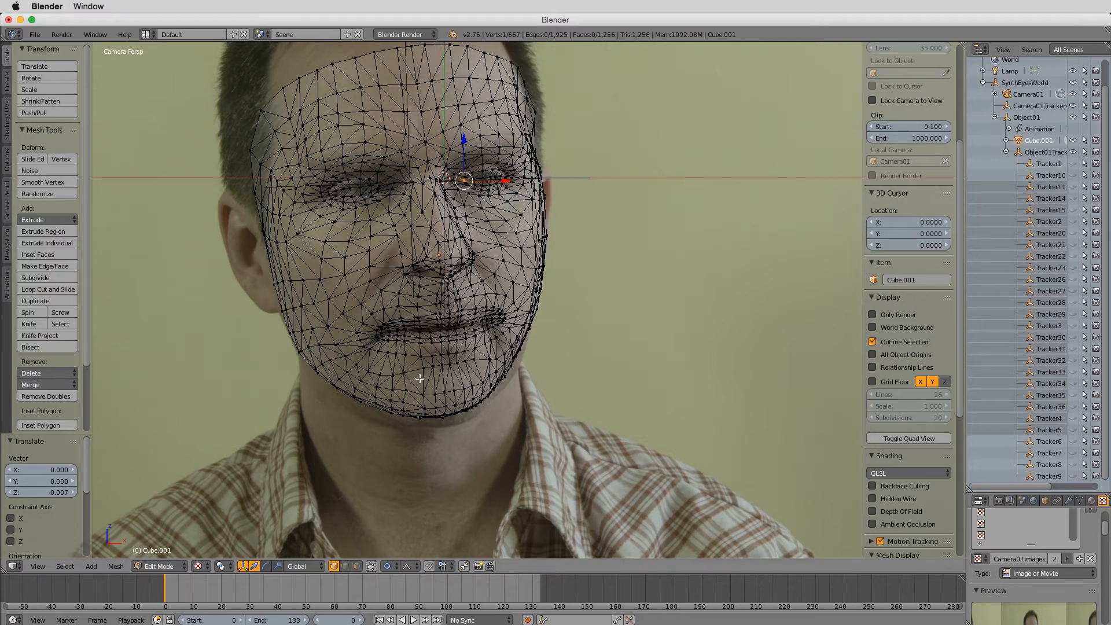
mouse_move(404, 315)
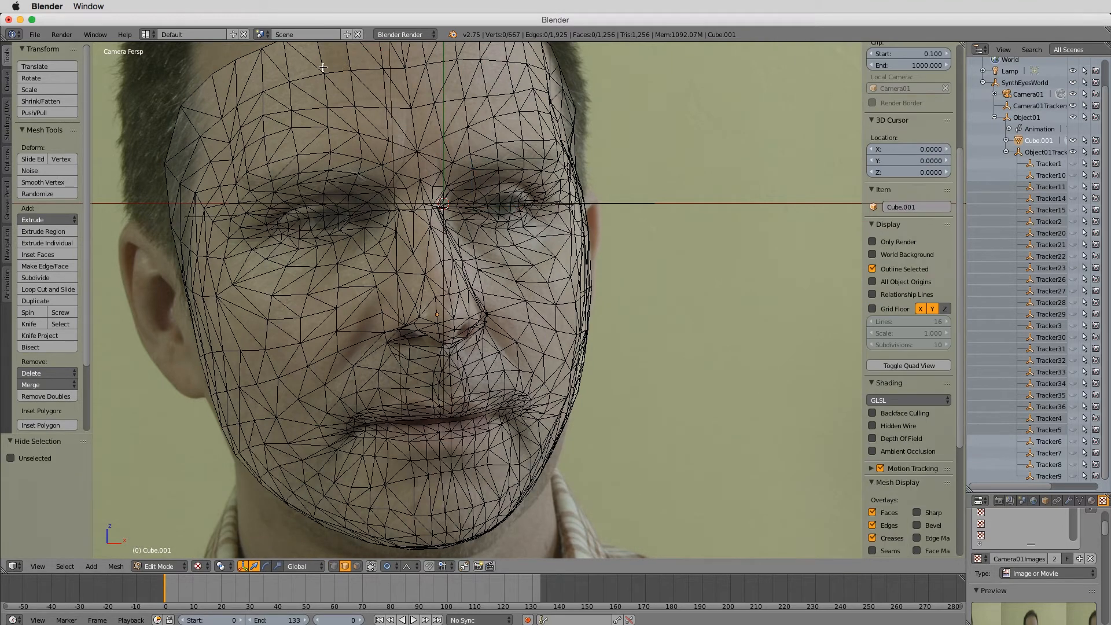
Pull cheek vertices with proportional falloff at frame 97 to follow the face.
left_click(333, 50)
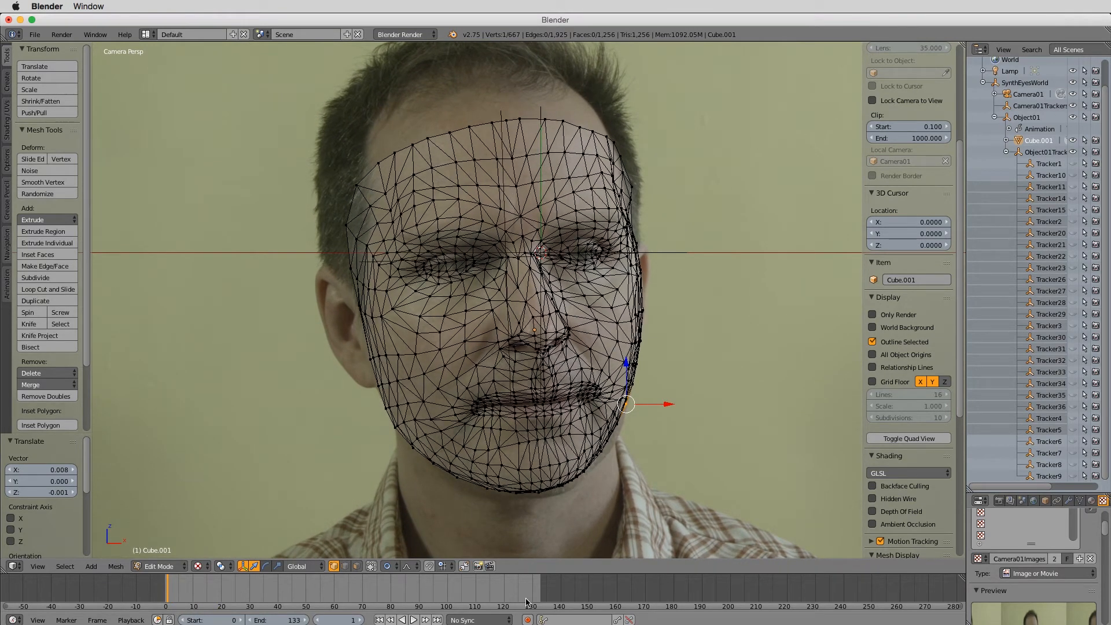
left_click(416, 588)
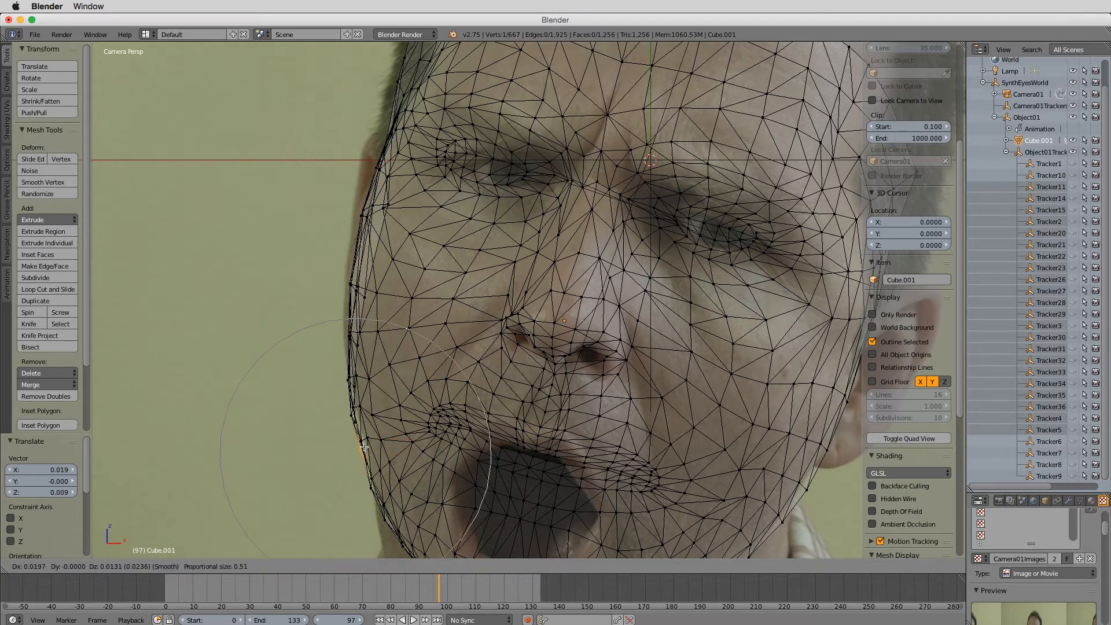
Confirm the soft cheek move and scrub to frame 74 to inspect the profile fit.
left_click(354, 415)
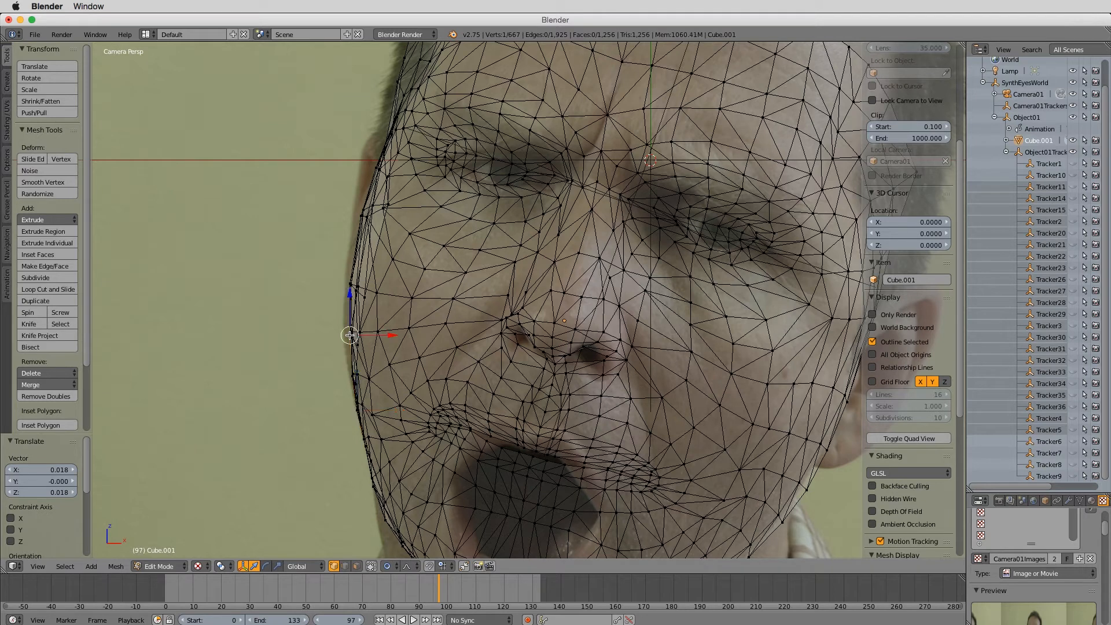
mouse_move(347, 339)
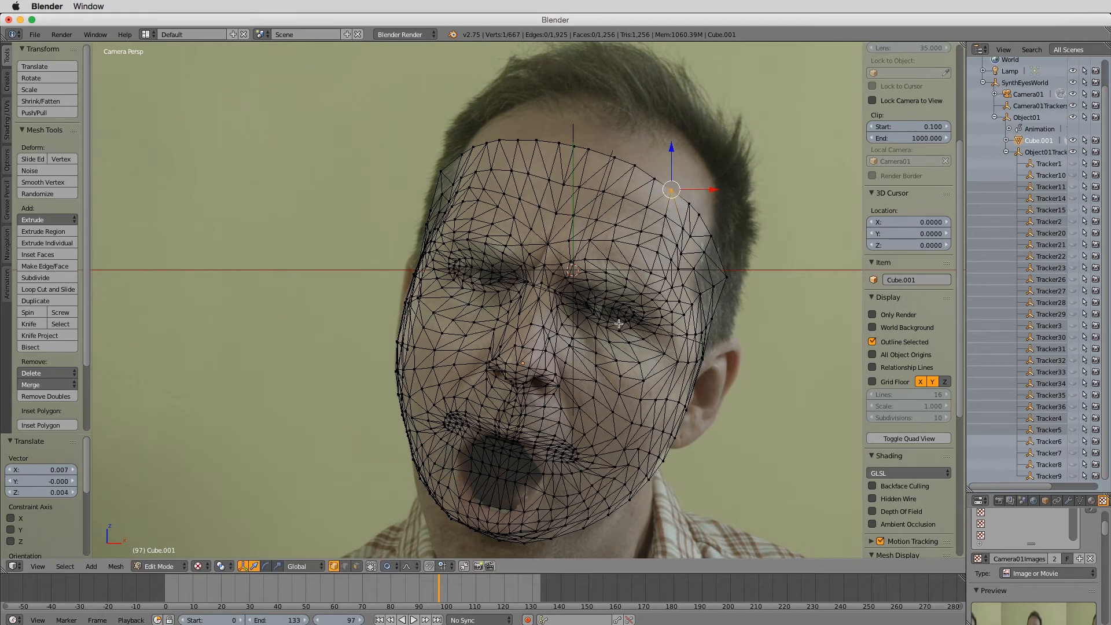
left_click(488, 593)
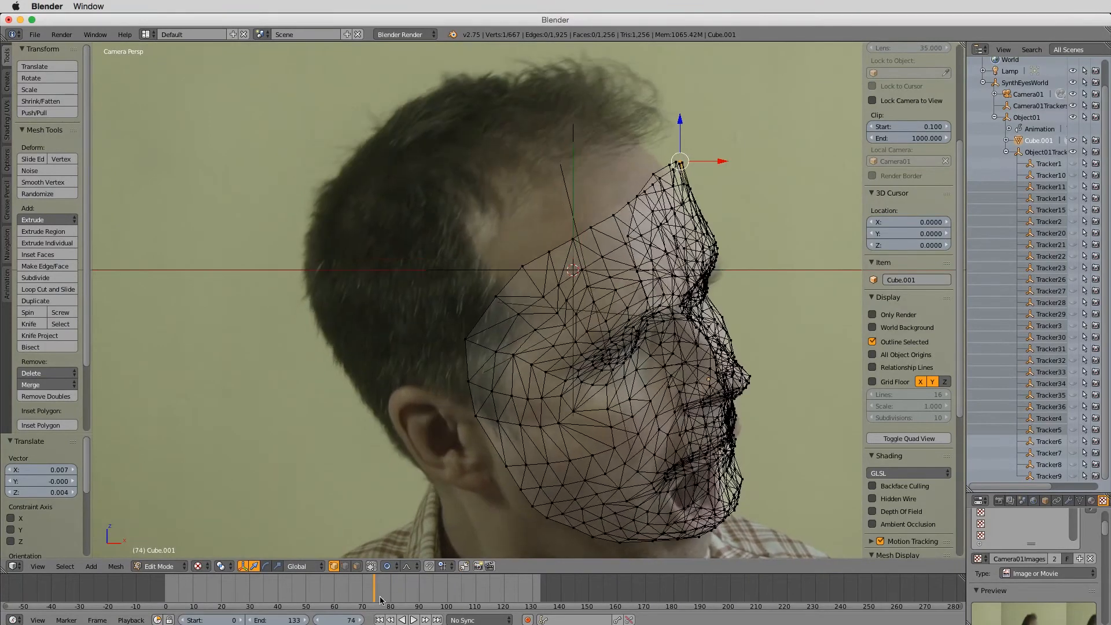
Check the fit at frame 127, then leave edit mode back to object mode.
left_click(511, 588)
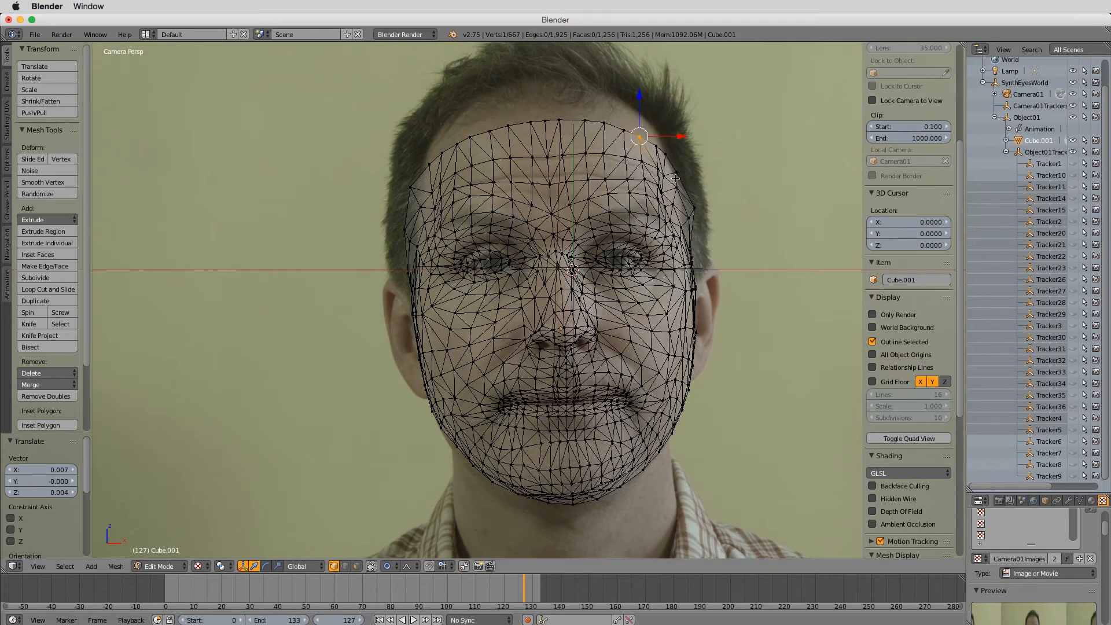
mouse_move(454, 434)
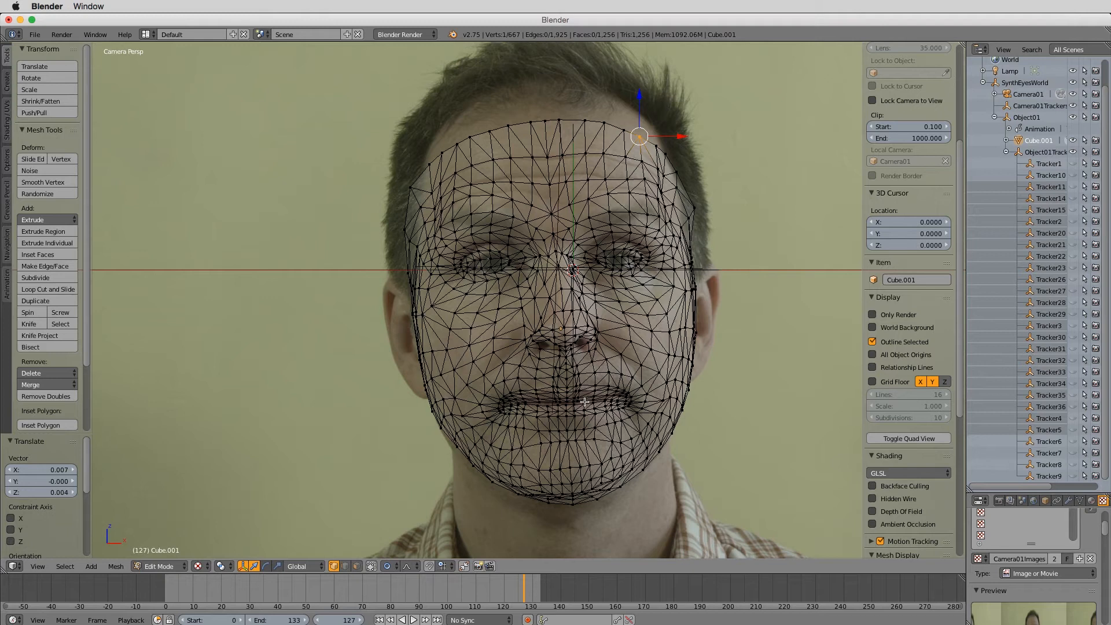
mouse_move(571, 408)
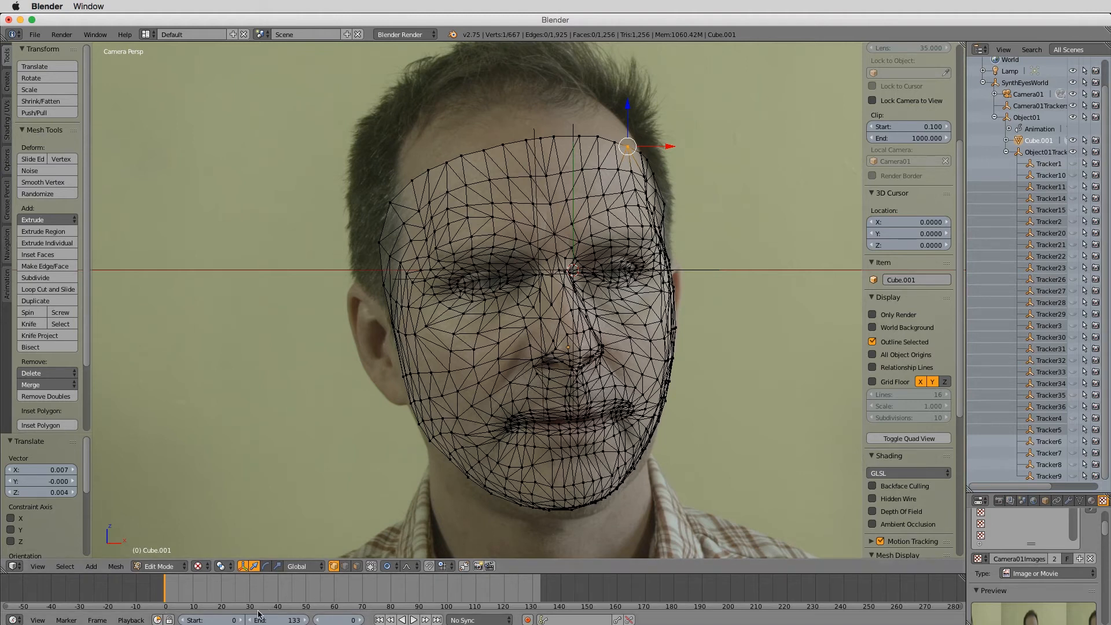
left_click(331, 607)
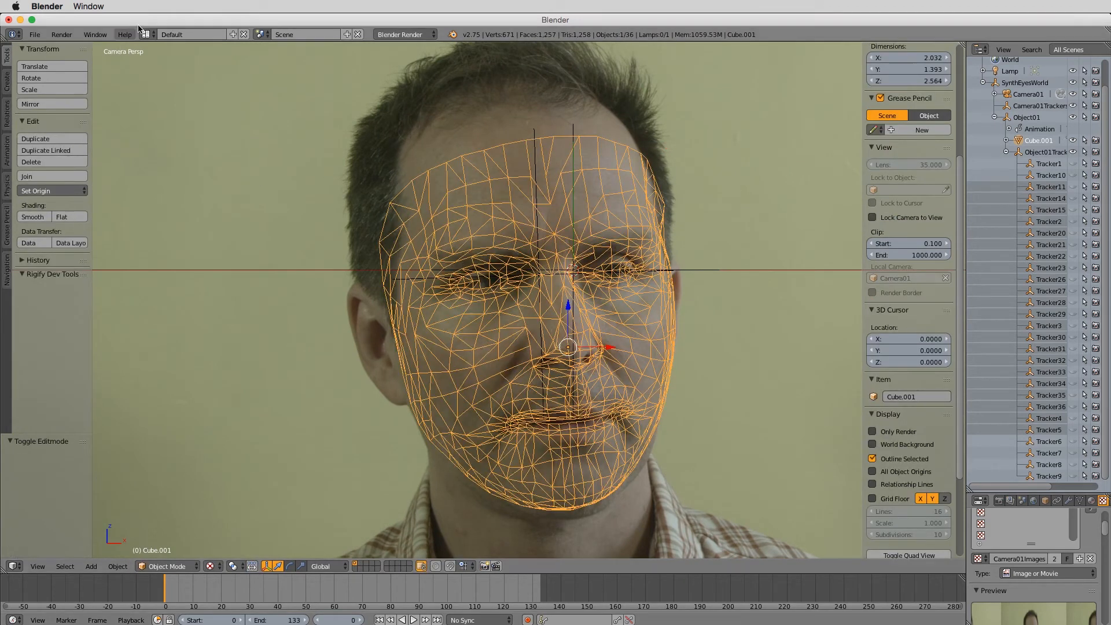
Export only the face mesh, modifiers off, as Digital MattMerk v04.obj on the Desktop.
left_click(34, 34)
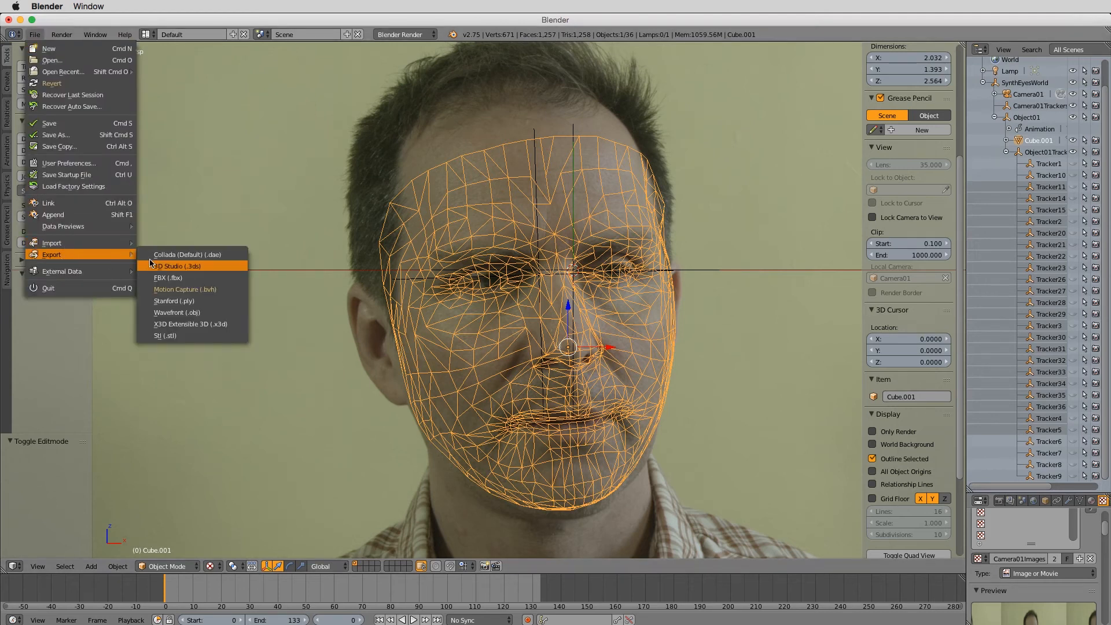
mouse_move(176, 313)
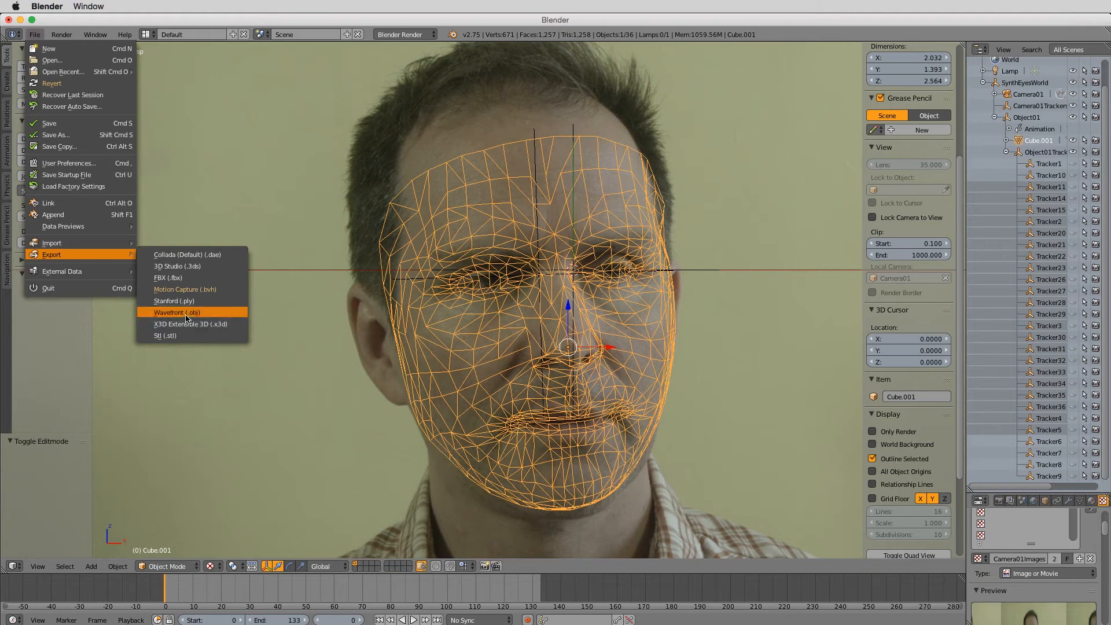
left_click(176, 313)
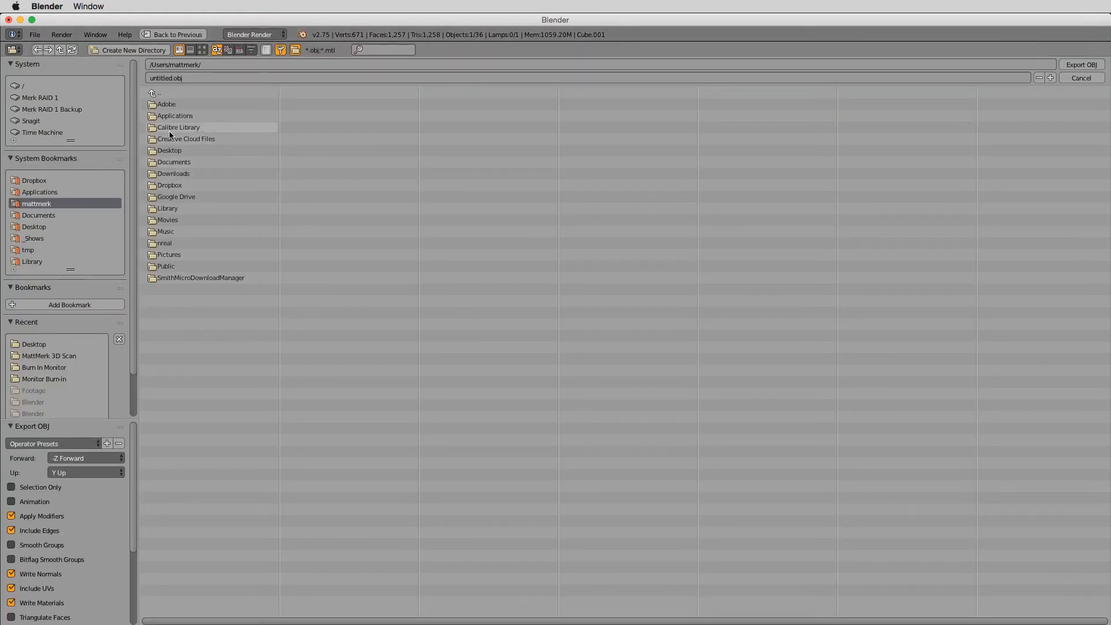
mouse_move(49, 127)
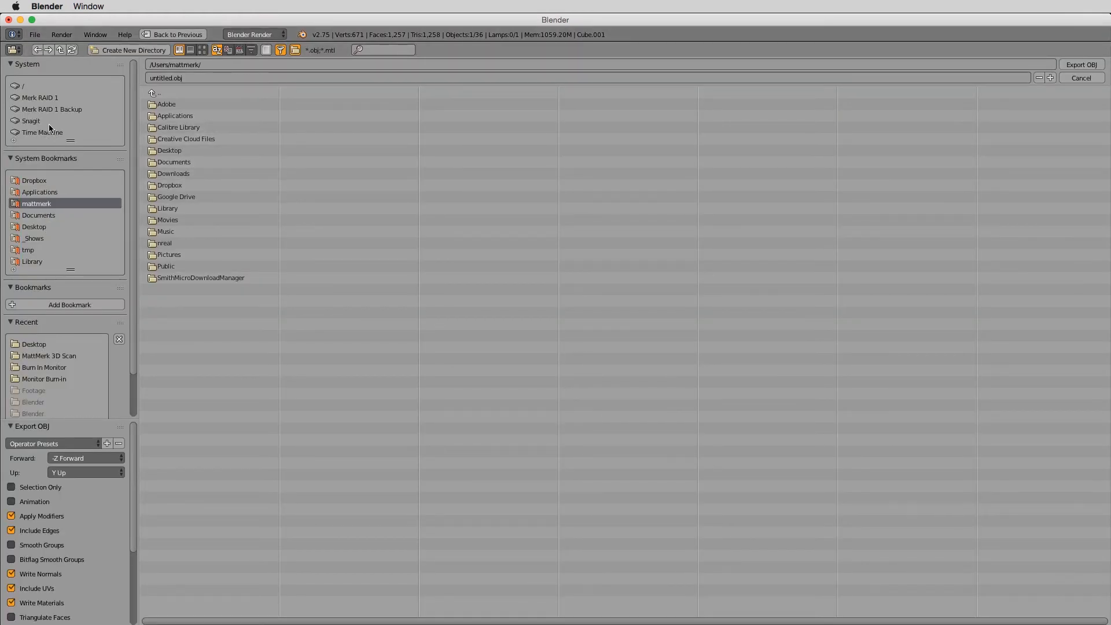
mouse_move(48, 174)
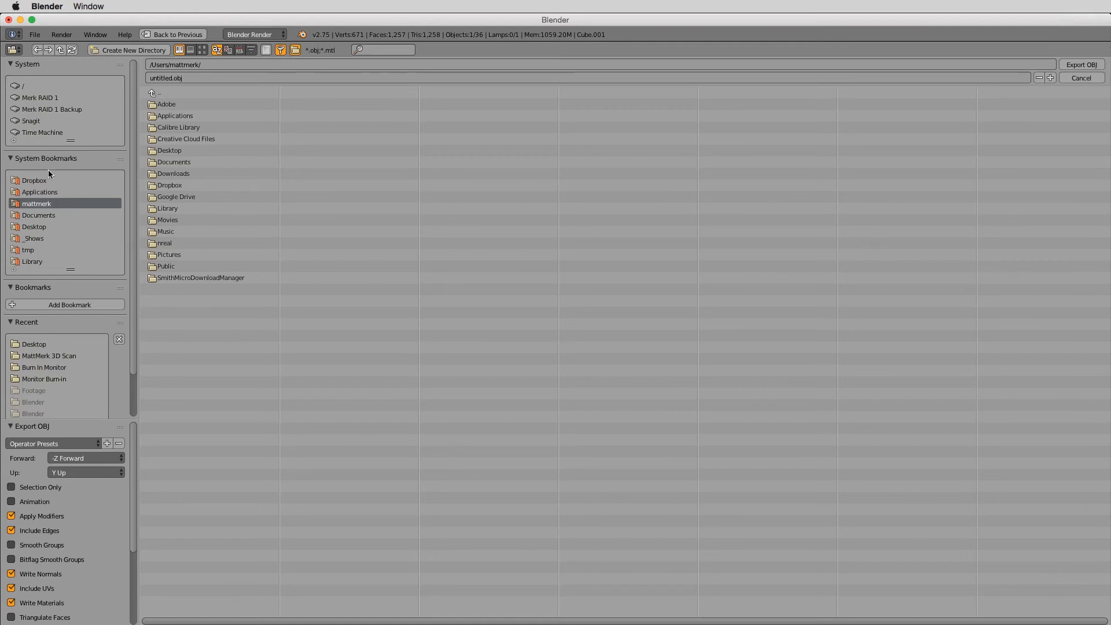
left_click(33, 226)
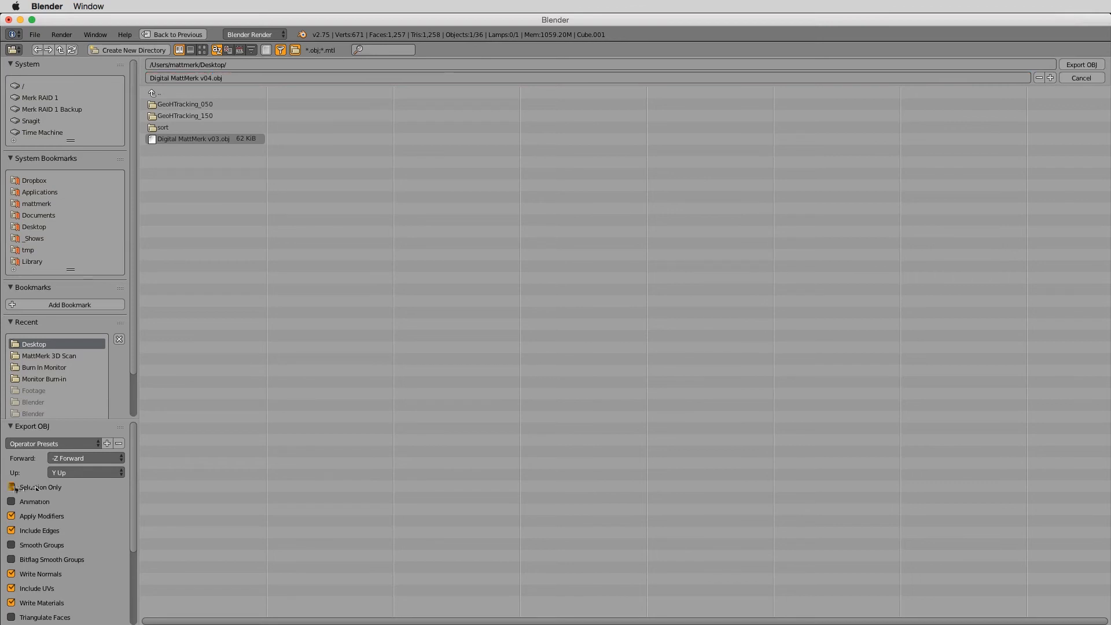
left_click(12, 487)
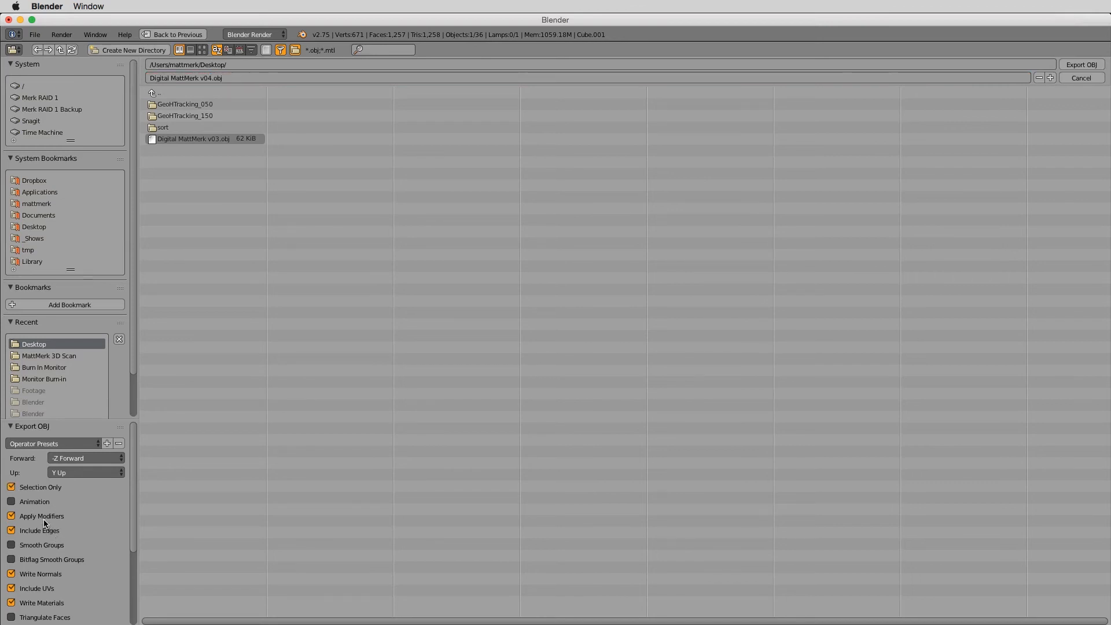
left_click(11, 516)
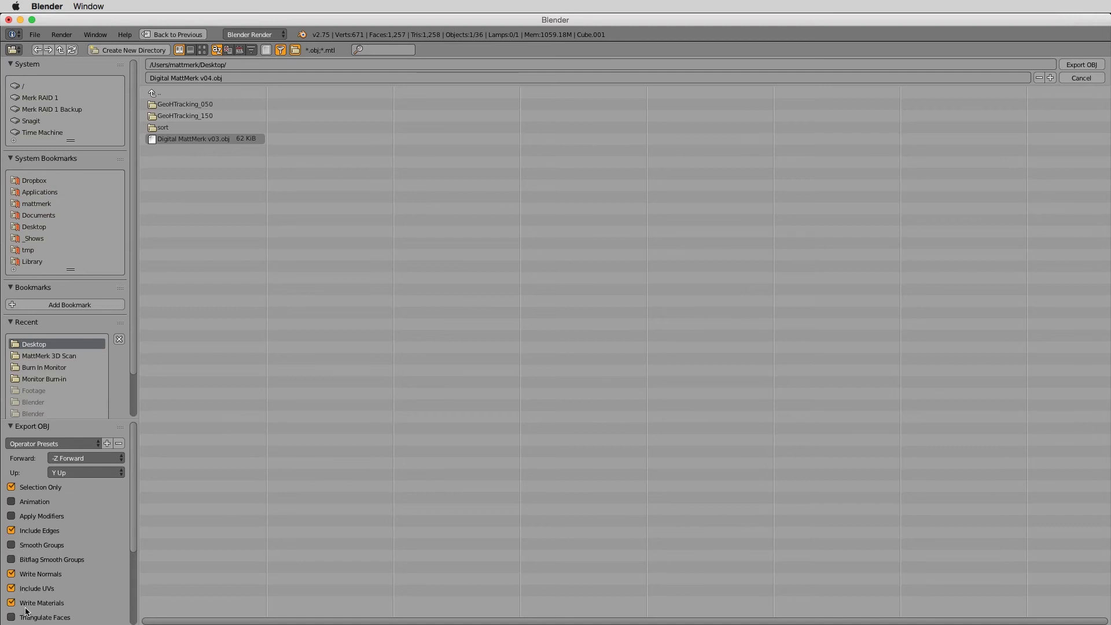
mouse_move(63, 589)
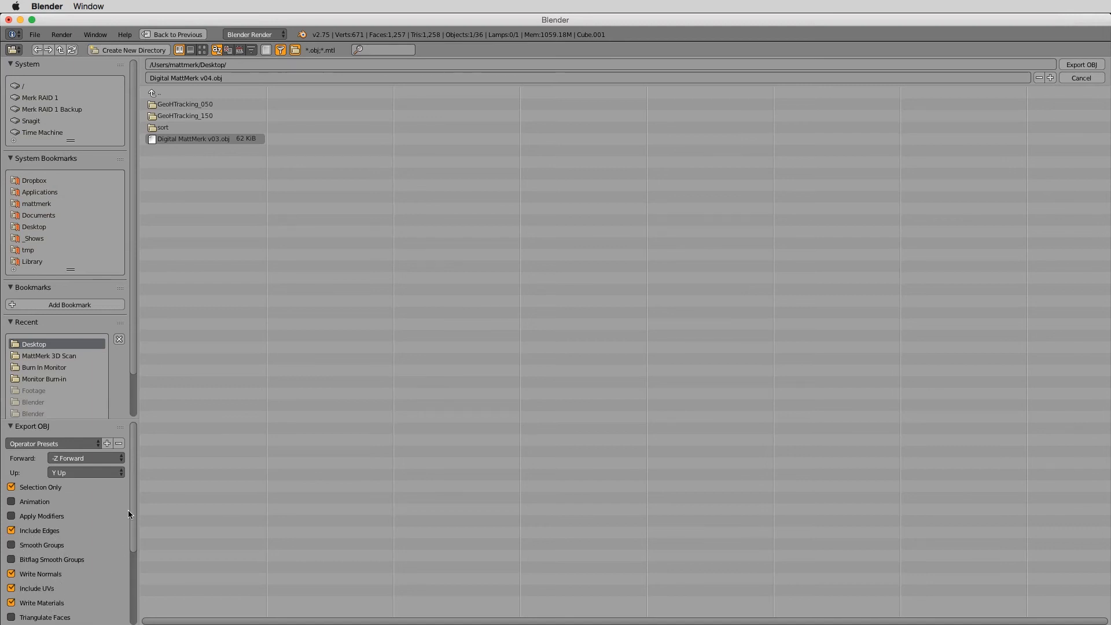
mouse_move(1068, 63)
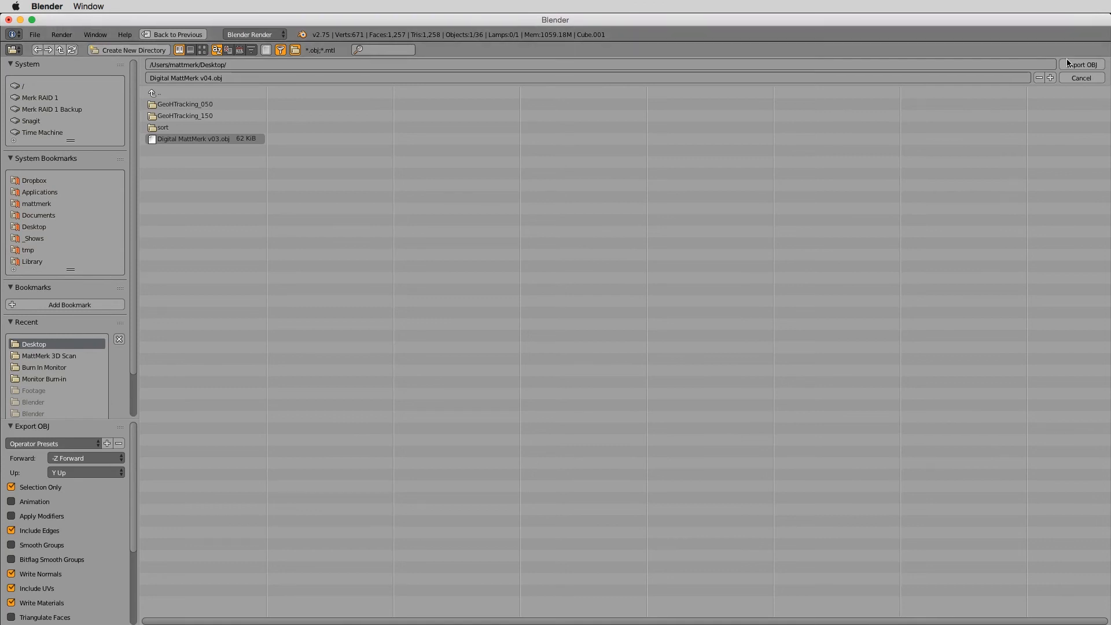
left_click(1081, 65)
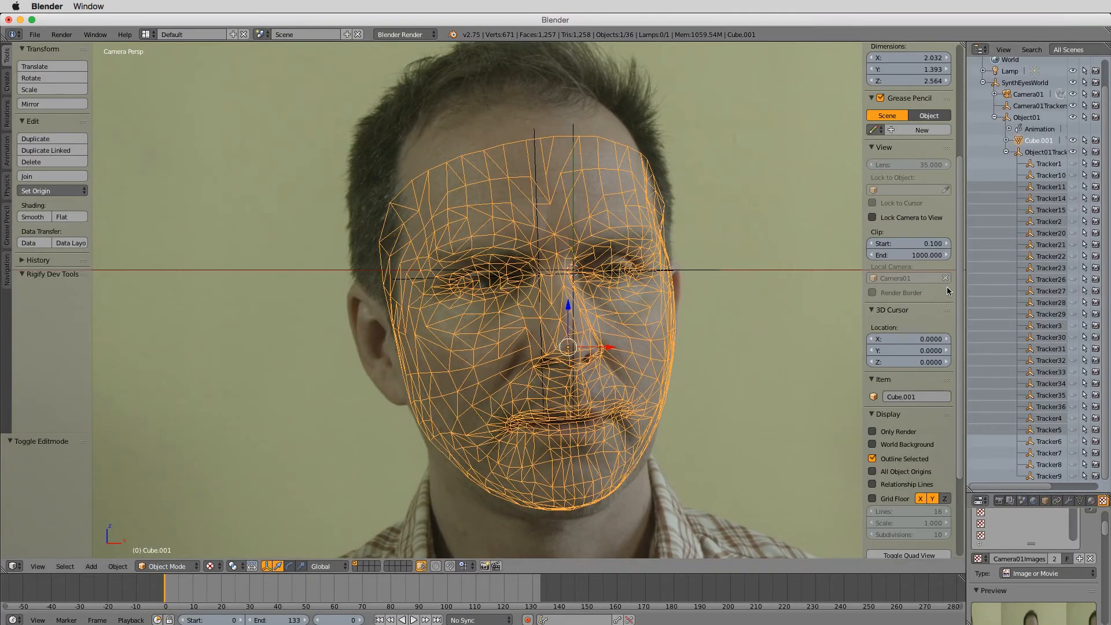
mouse_move(1046, 173)
type("MattMesh")
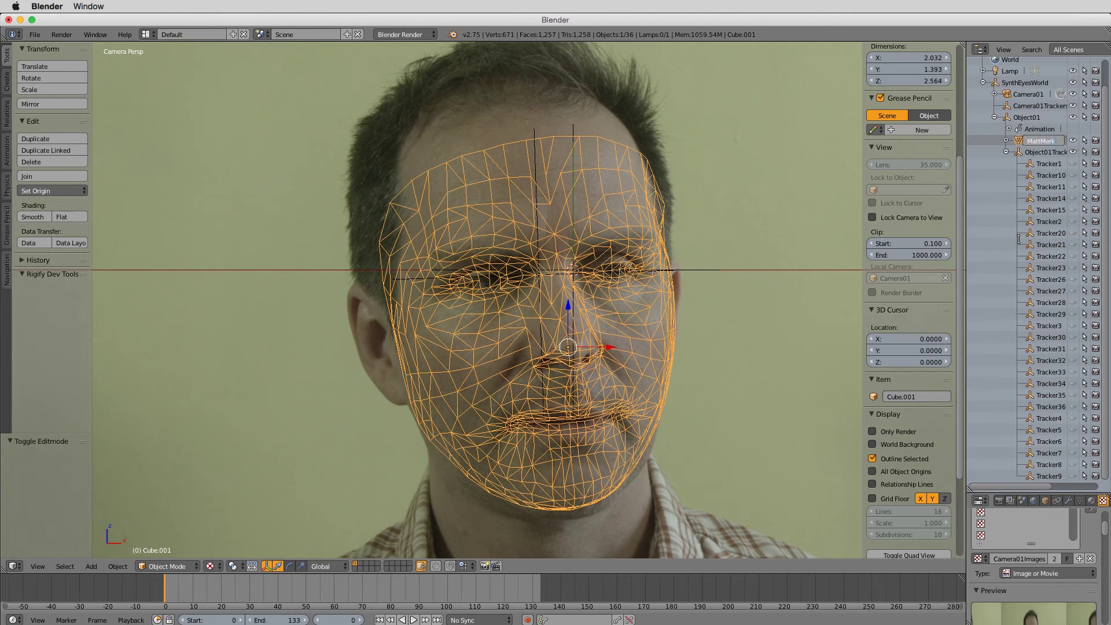
double_click(1042, 140)
type(" Head")
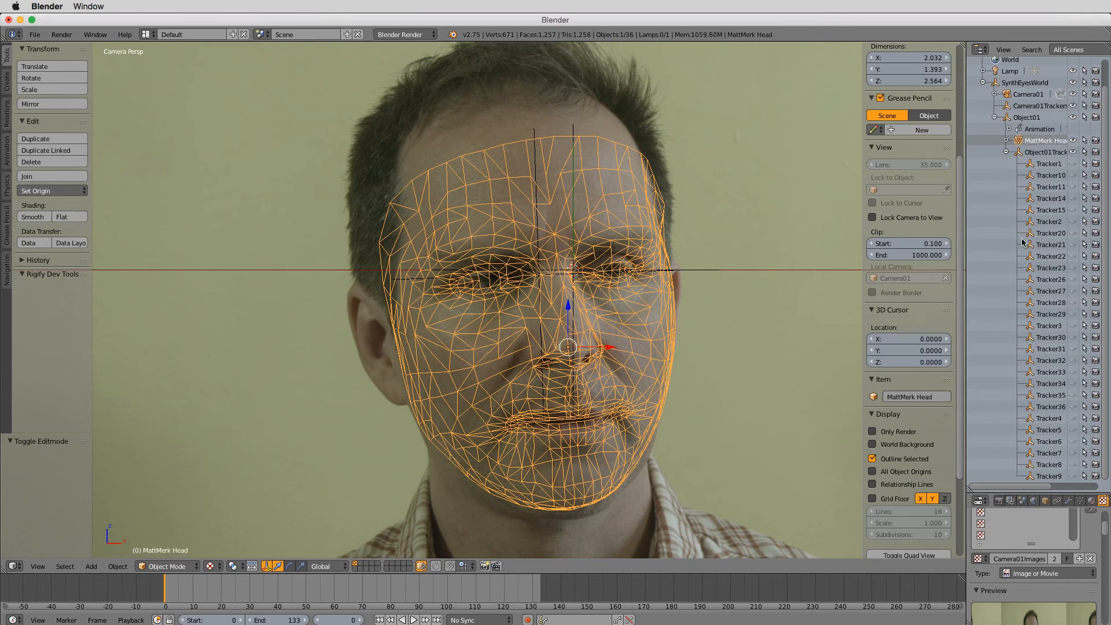
left_click(34, 33)
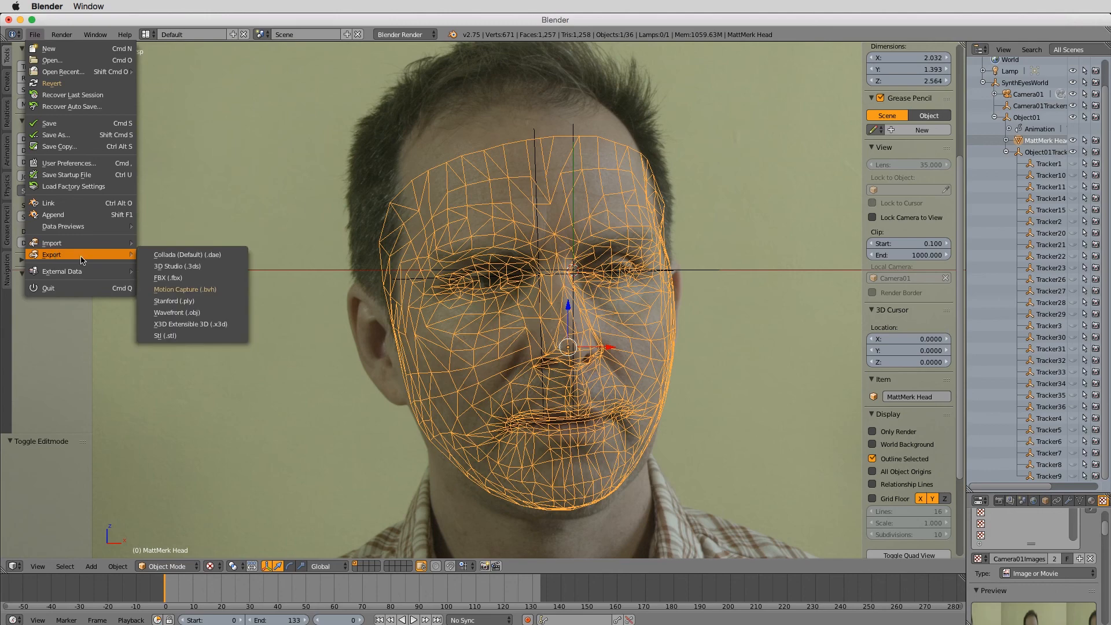
Overwrite Digital MattMerk v04.obj with the renamed mesh, then scrub frames to review the fit.
left_click(176, 313)
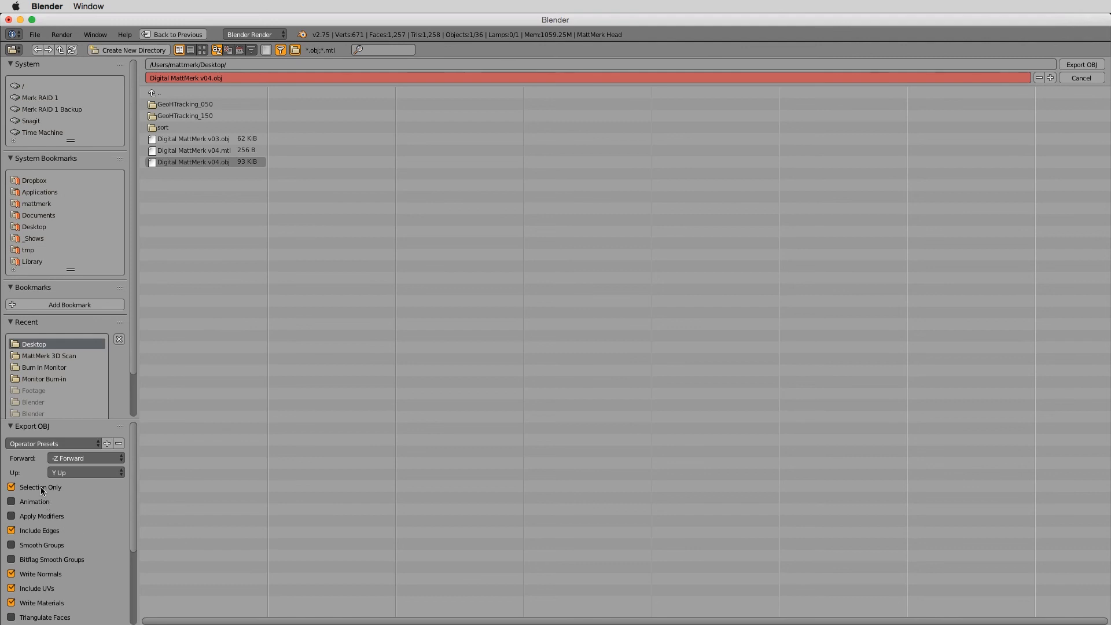
mouse_move(1091, 73)
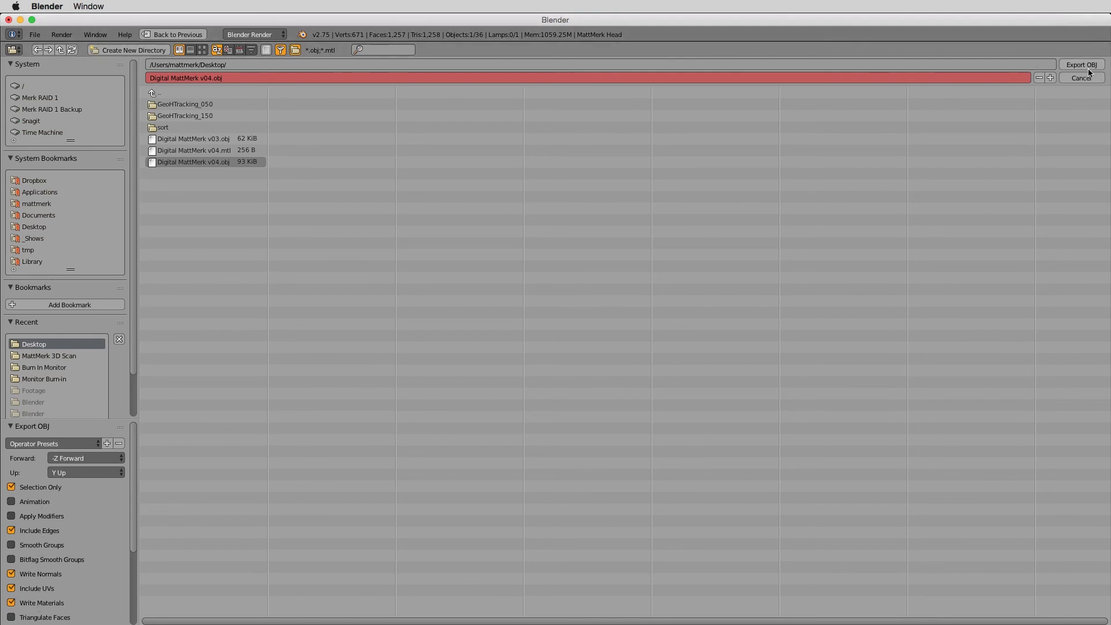
left_click(1081, 65)
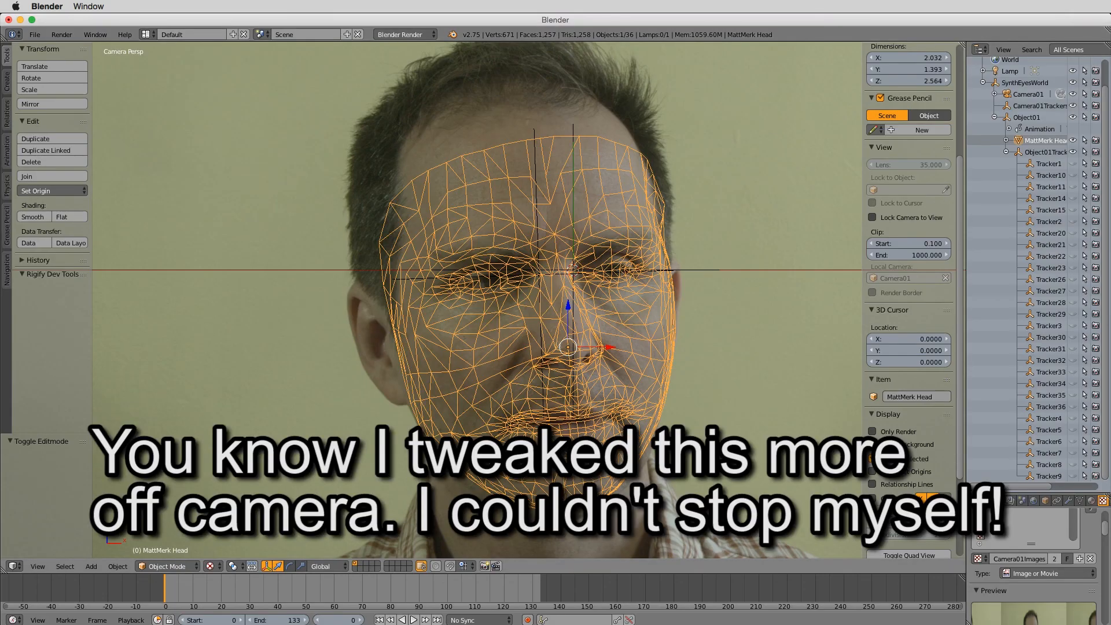
left_click(346, 589)
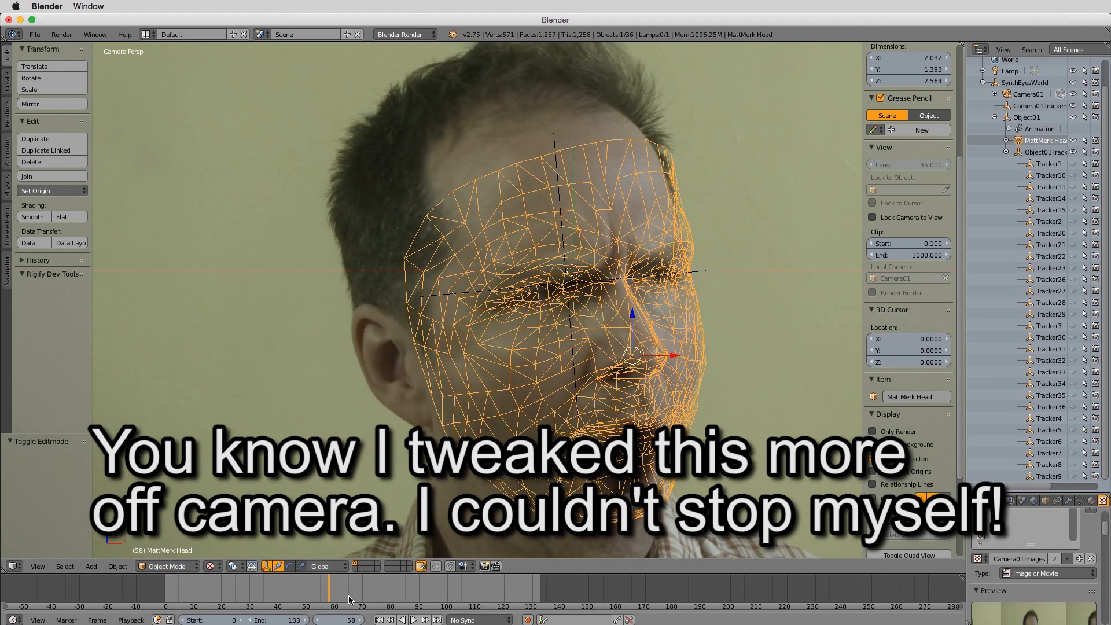
left_click(169, 588)
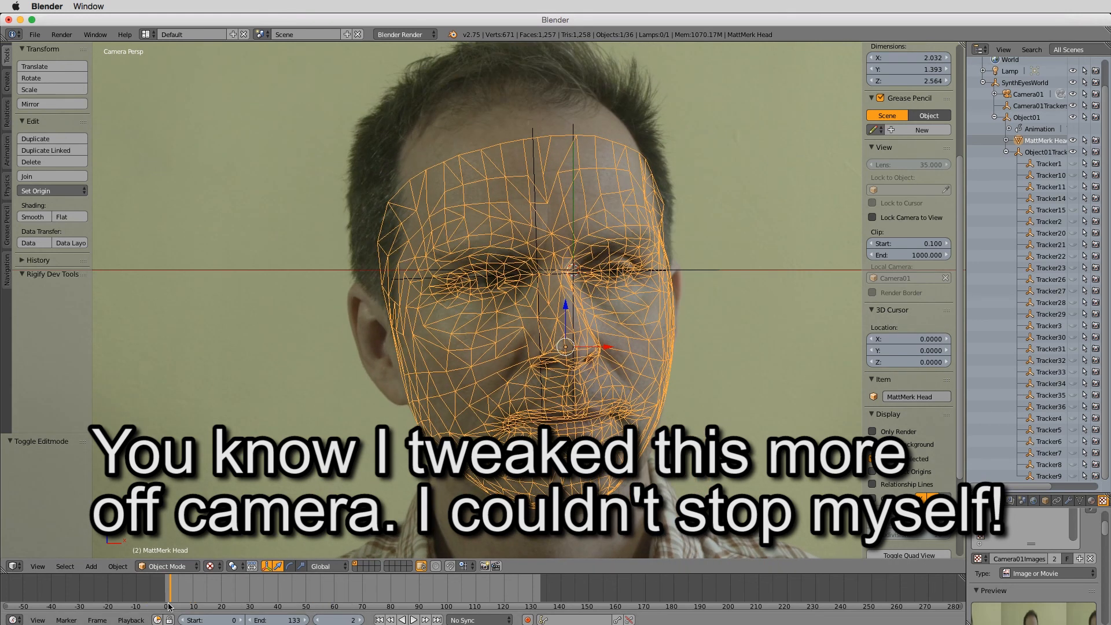